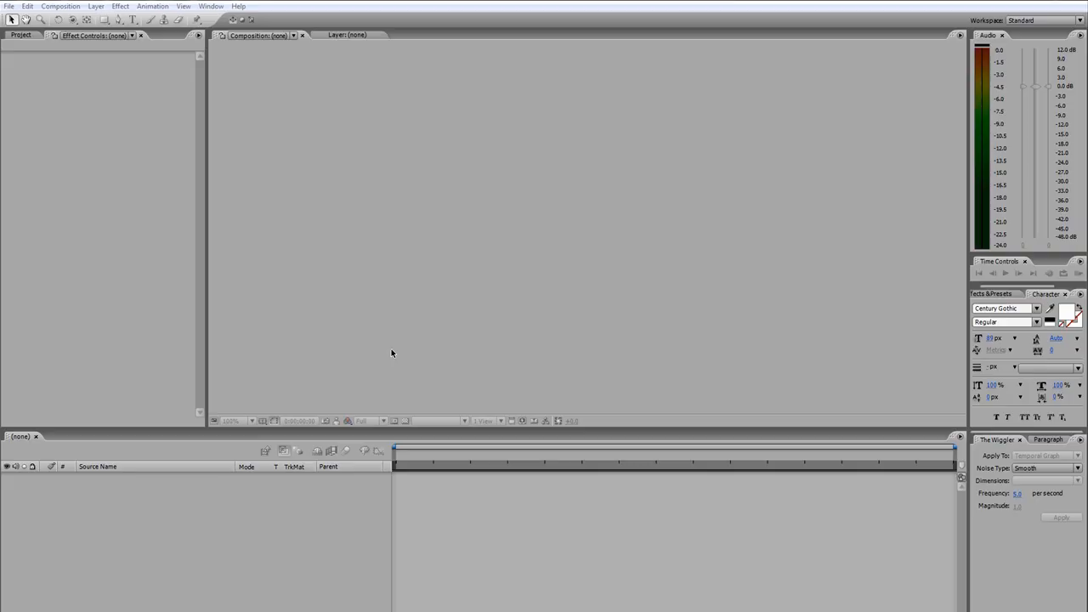
pyautogui.moveTo(565, 275)
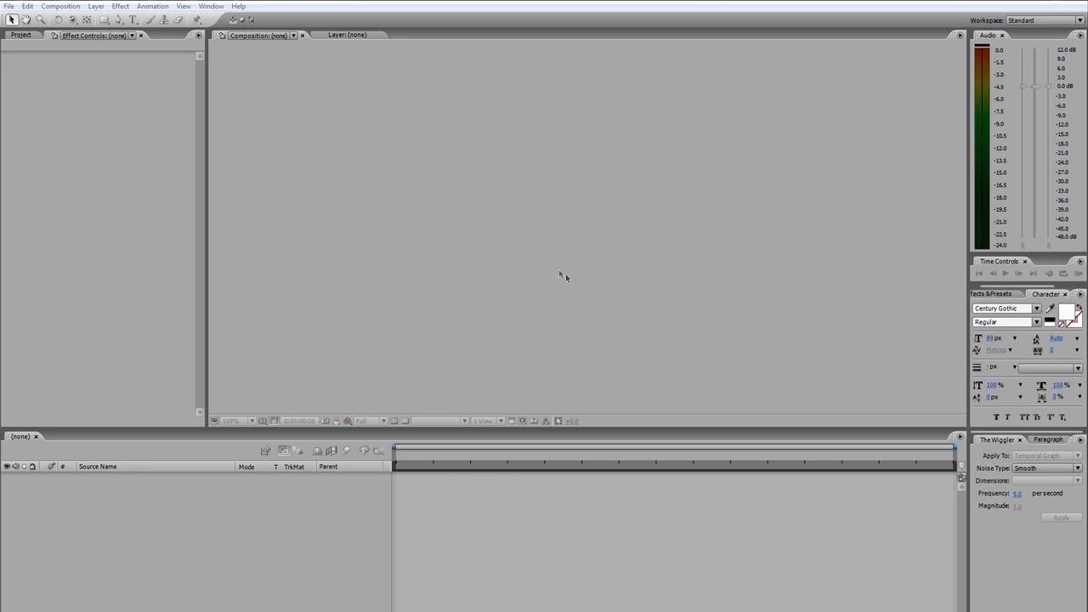
pyautogui.moveTo(509, 289)
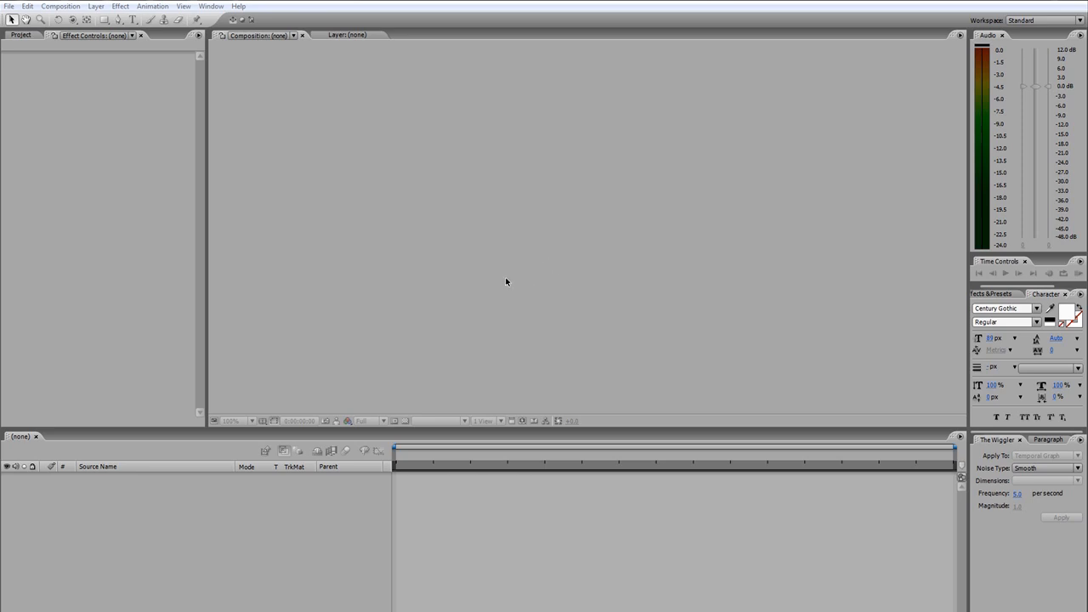
pyautogui.moveTo(507, 276)
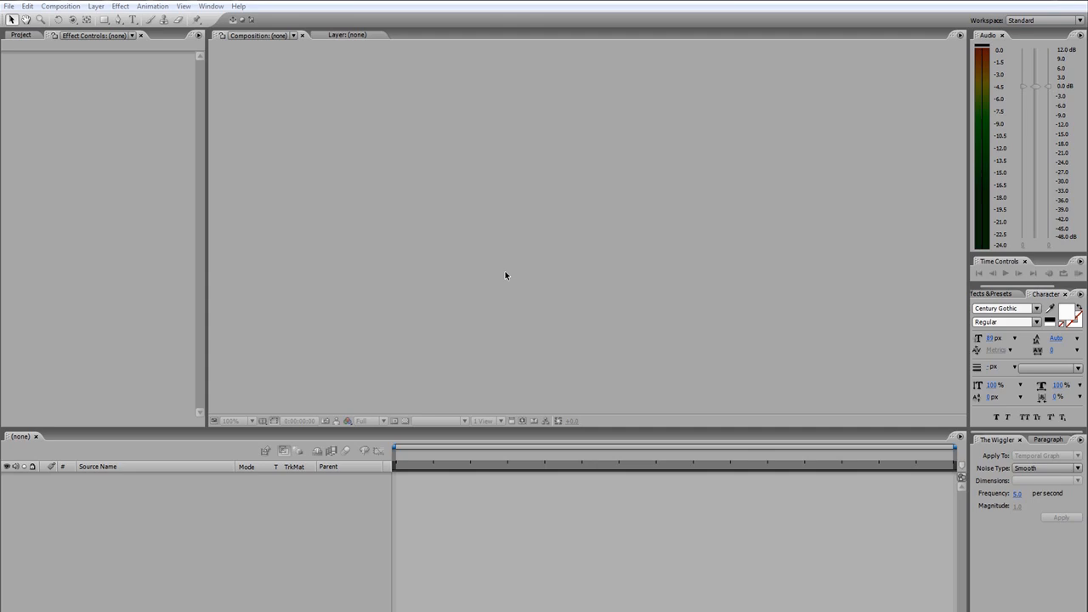
pyautogui.moveTo(632, 274)
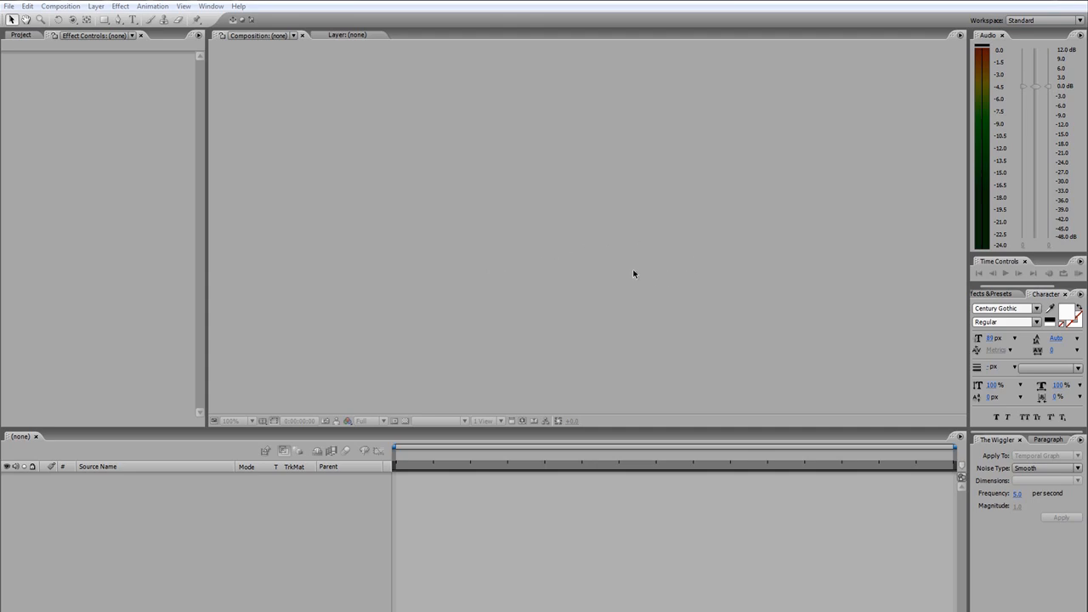
pyautogui.moveTo(578, 262)
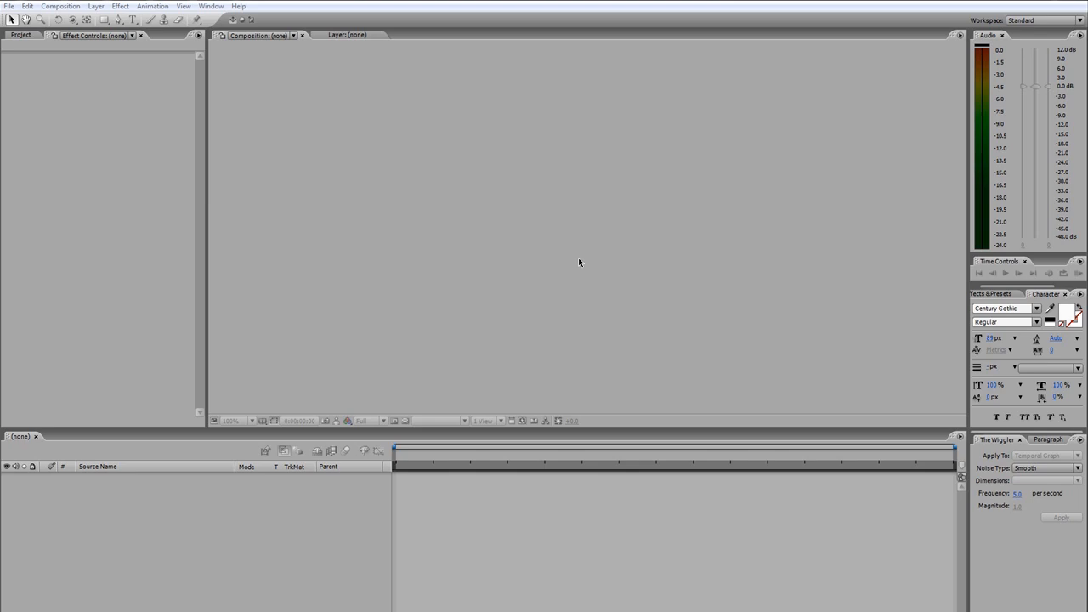
pyautogui.moveTo(585, 266)
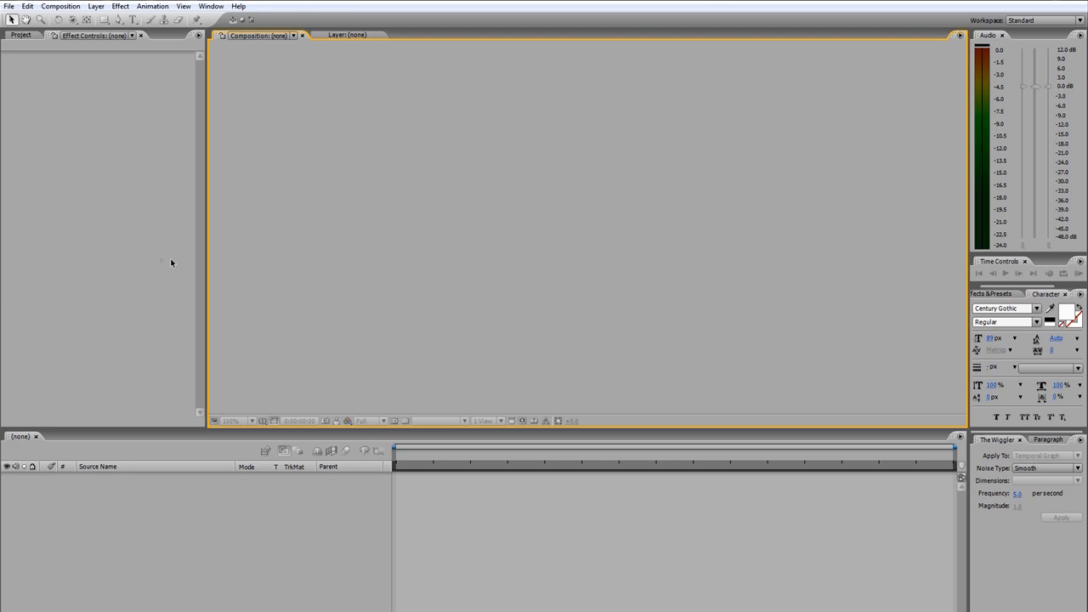
pyautogui.moveTo(371, 251)
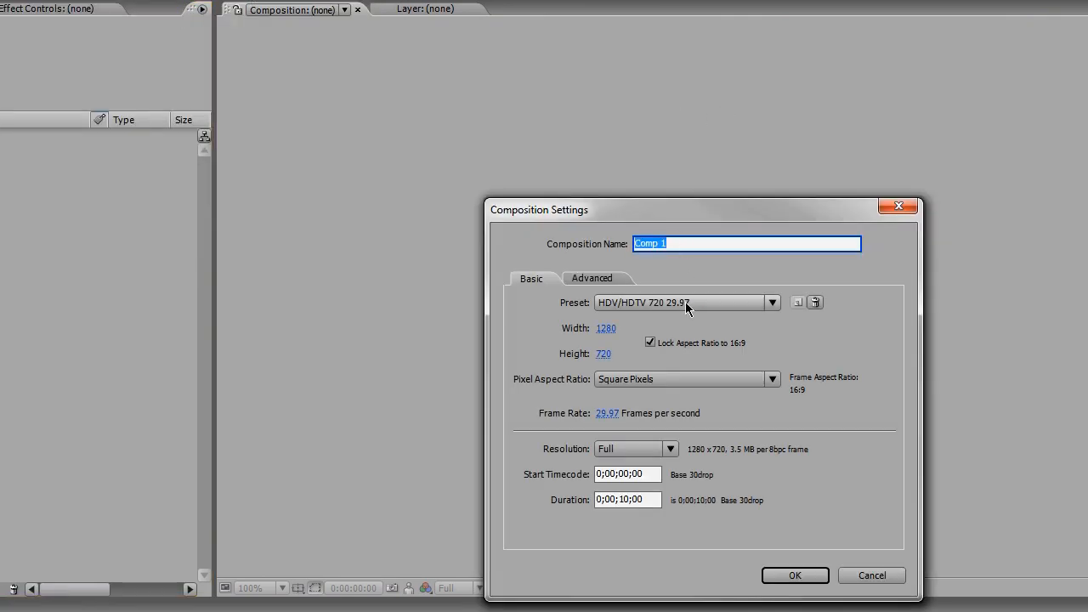
# Create the 10-second 1280×720, 29.97 fps composition named Main.
pyautogui.write('Main')
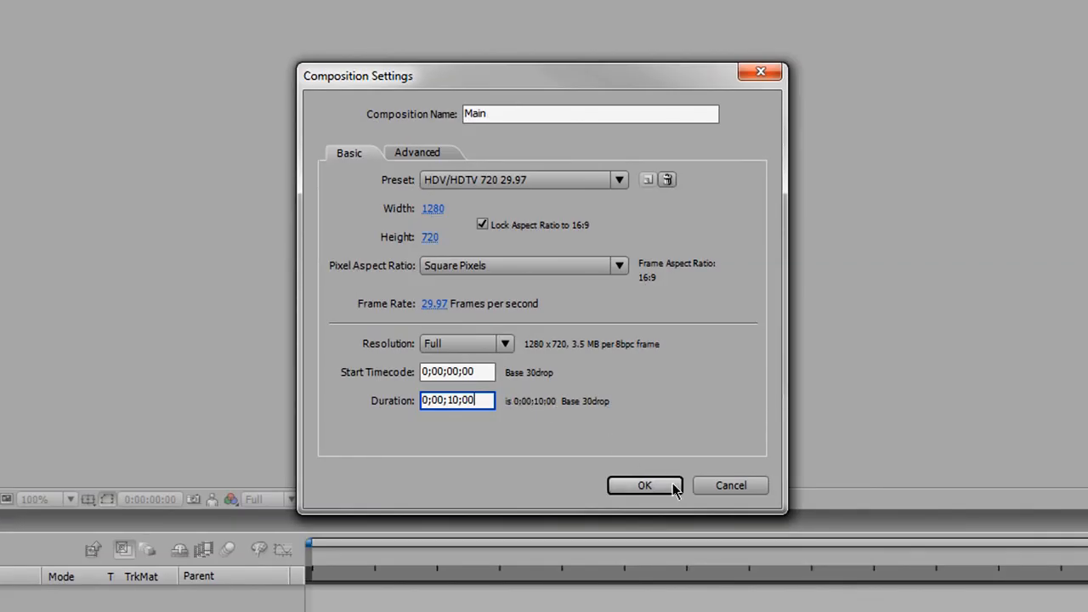
pyautogui.click(644, 484)
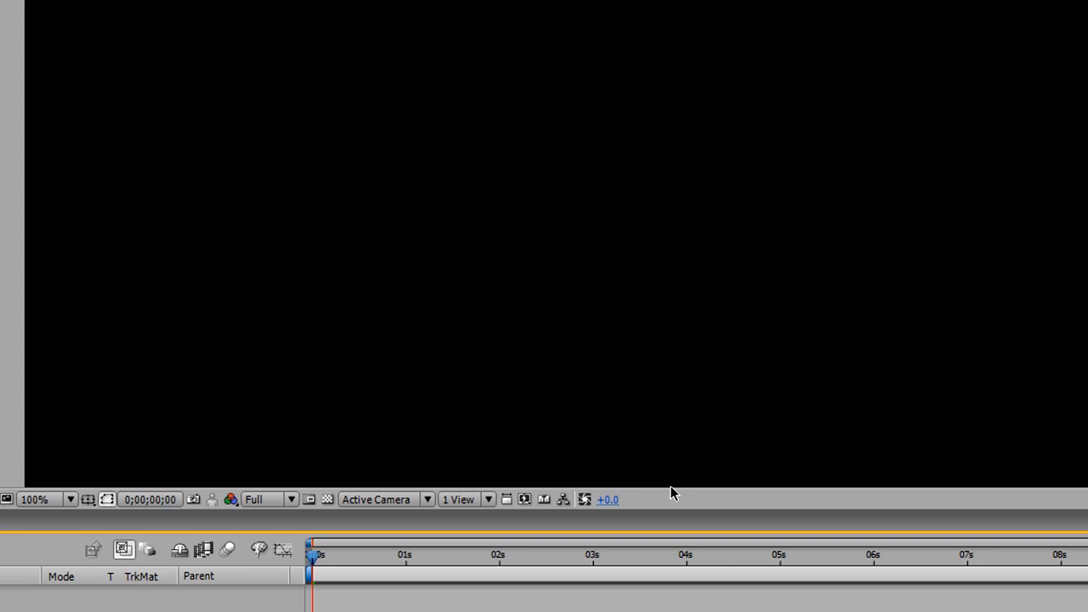
pyautogui.moveTo(408, 453)
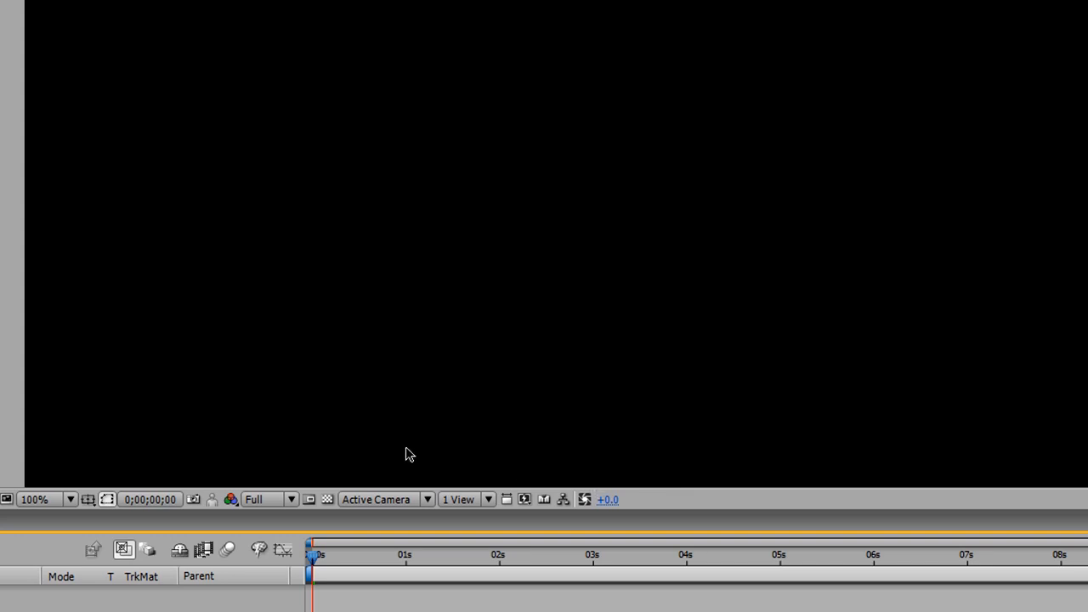
pyautogui.moveTo(550, 357)
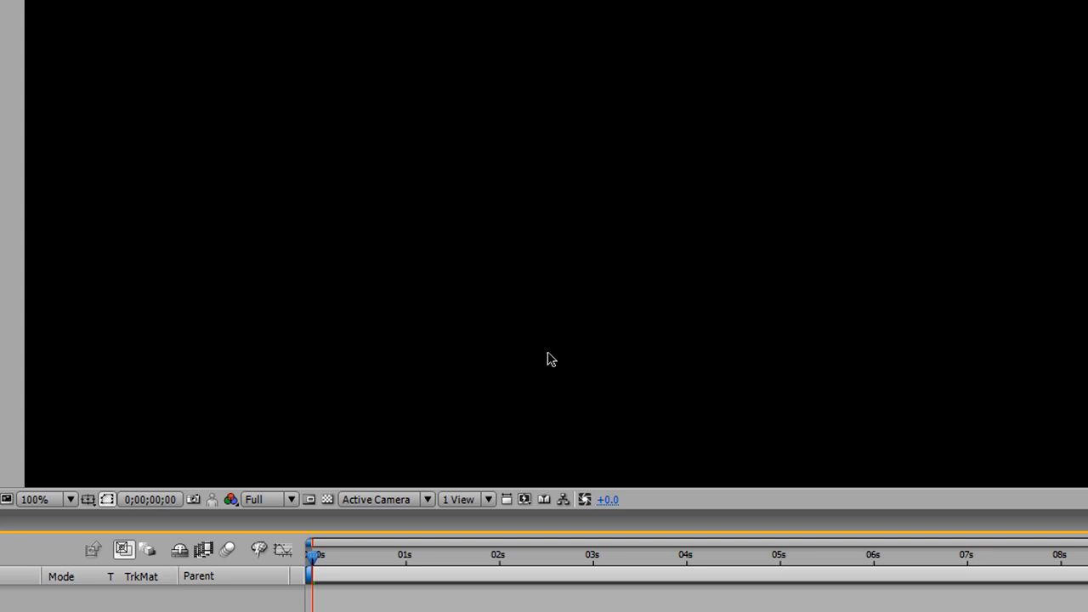
pyautogui.moveTo(578, 374)
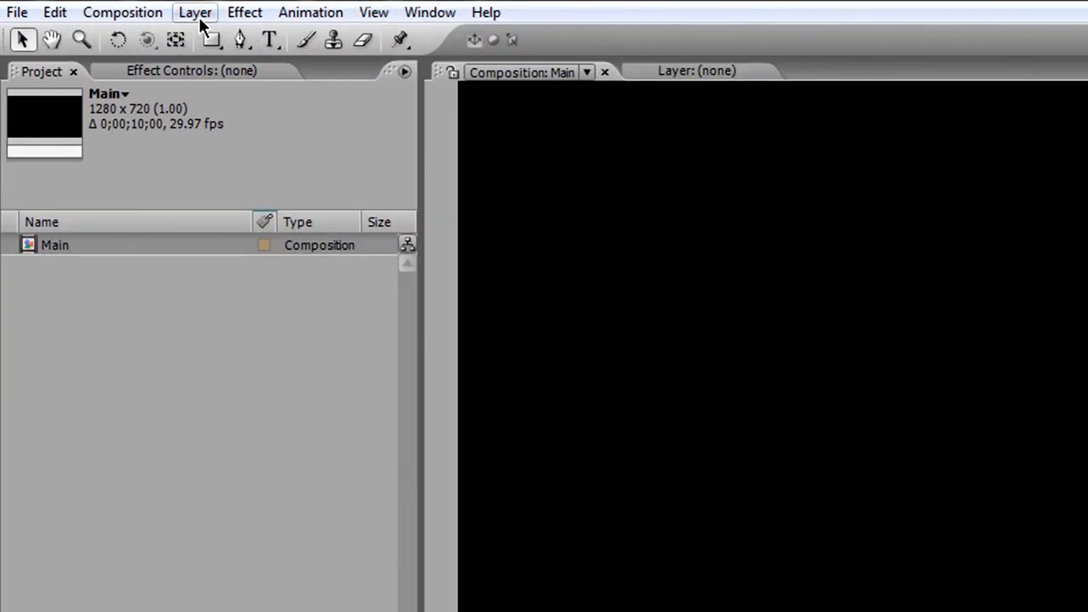
# Add a full-frame black solid named Wave via Layer > New > Solid.
pyautogui.click(193, 12)
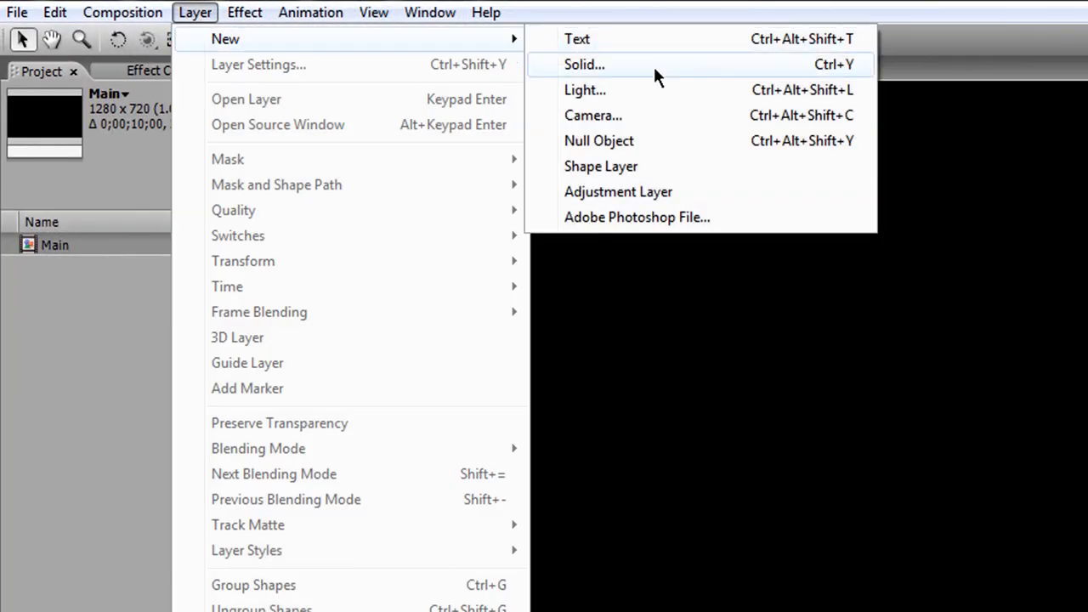
pyautogui.click(585, 65)
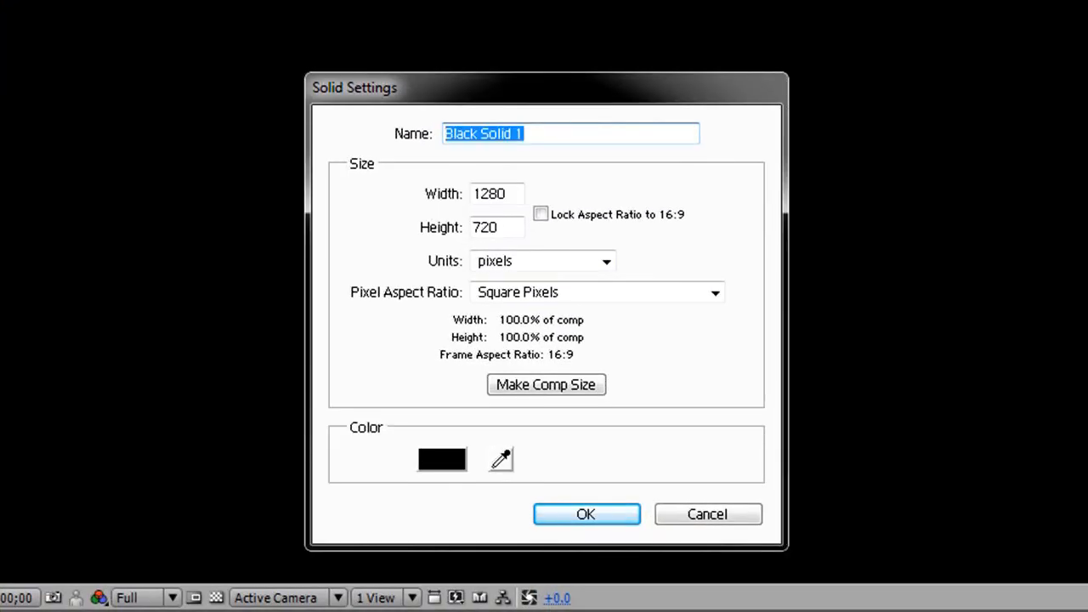
pyautogui.write('Wave')
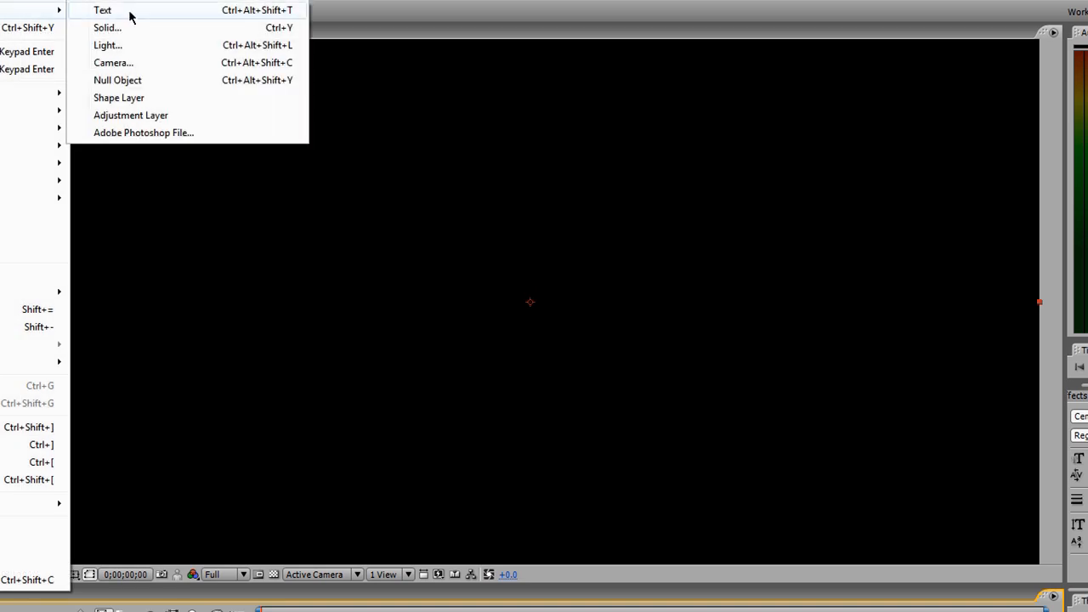
# Add the 'Something Cool' text layer and check its centring with the title/action safe guides.
pyautogui.click(102, 10)
pyautogui.write('Something Cool')
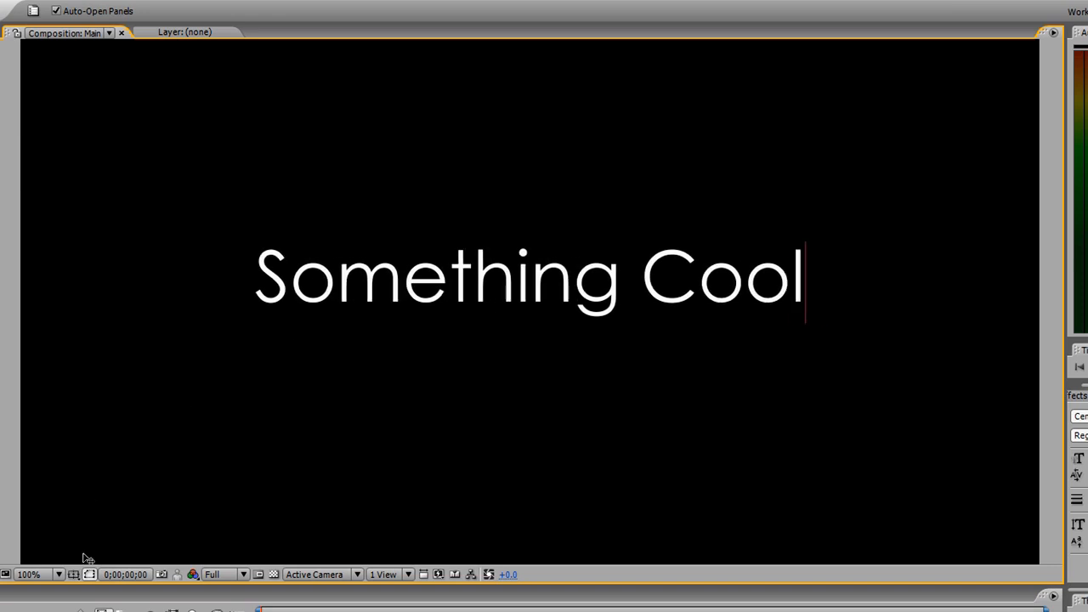
pyautogui.click(421, 575)
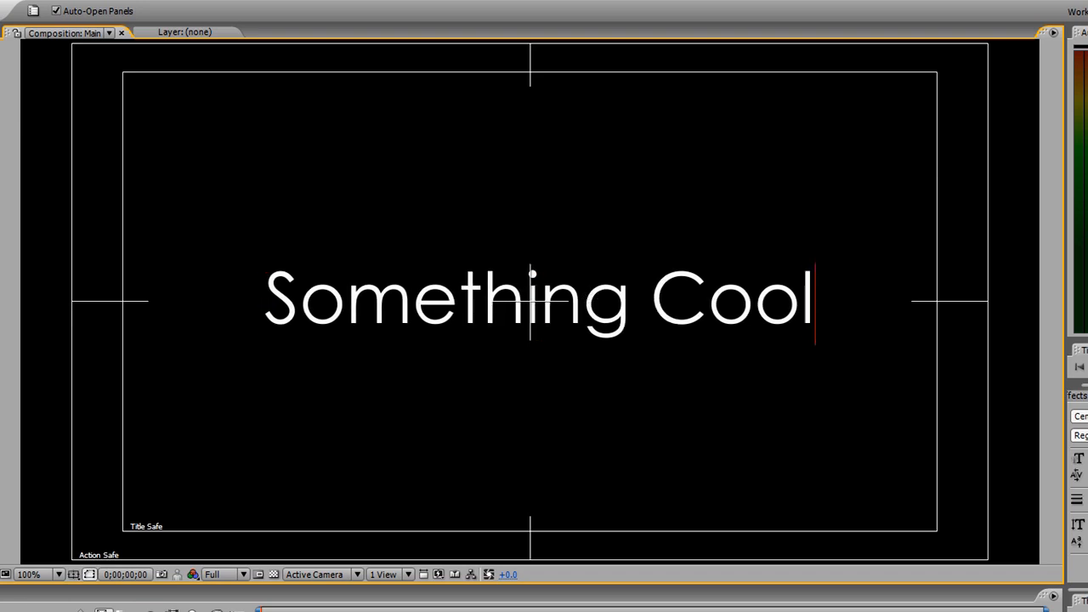
pyautogui.click(73, 575)
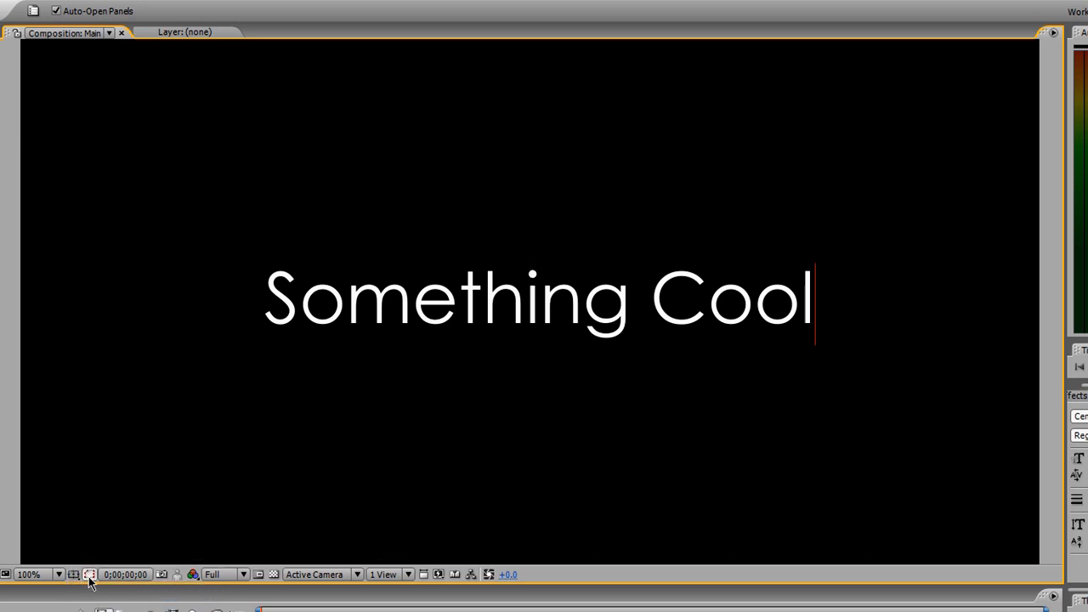
pyautogui.moveTo(123, 585)
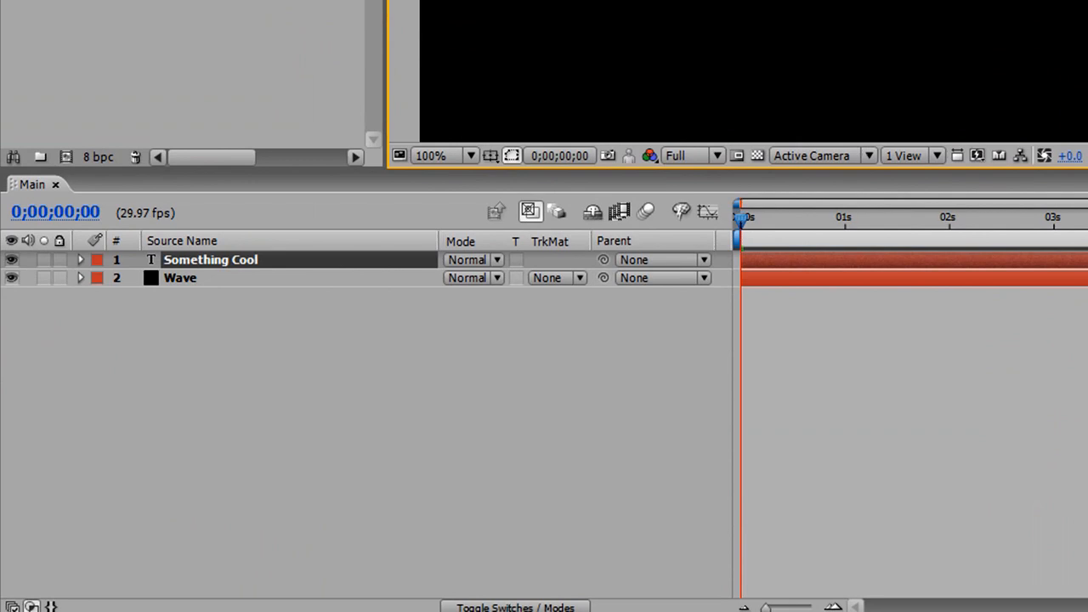
# Add a comp-size black solid named Sound Hits above the other layers.
pyautogui.click(216, 13)
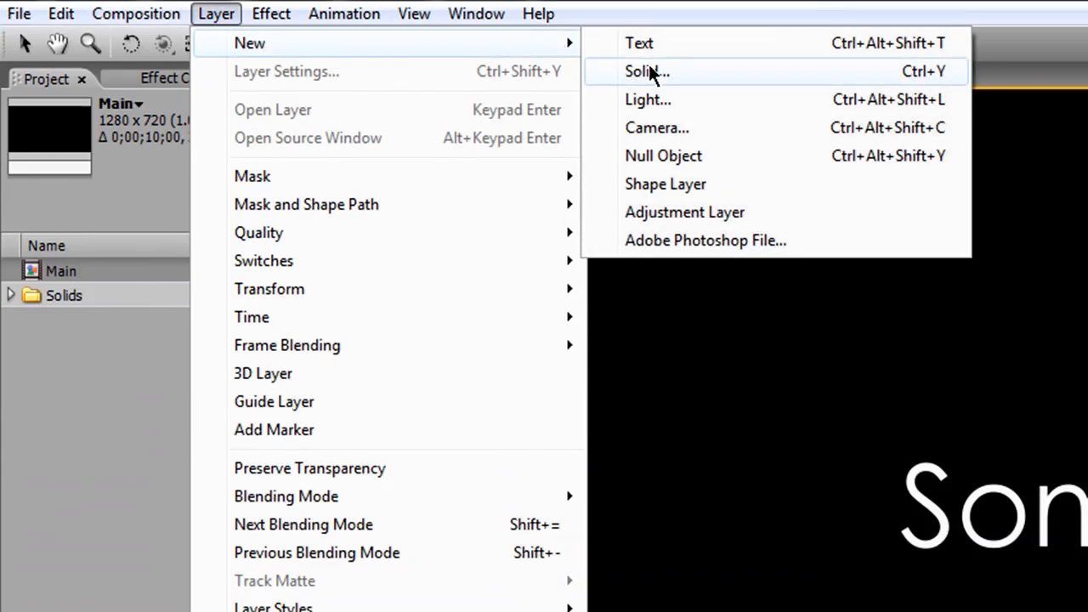
pyautogui.click(645, 71)
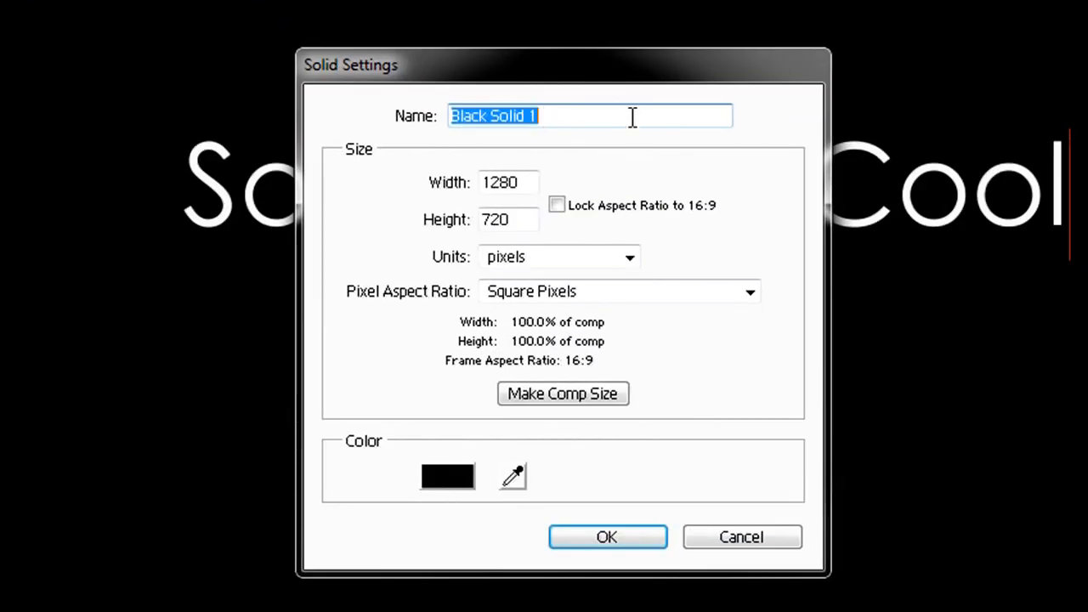
pyautogui.write('Sound Hits')
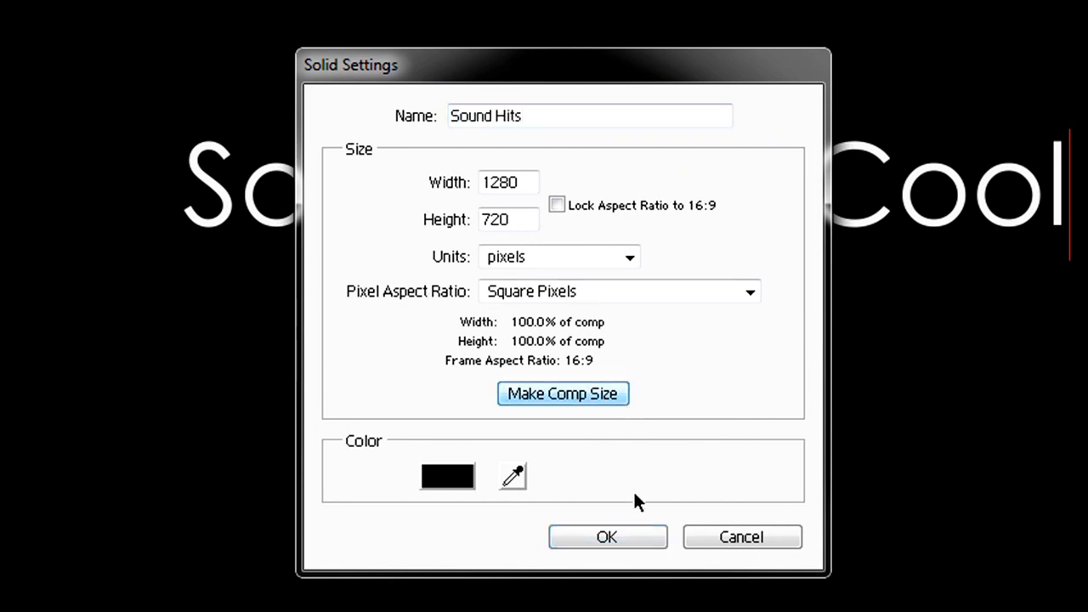
pyautogui.click(607, 537)
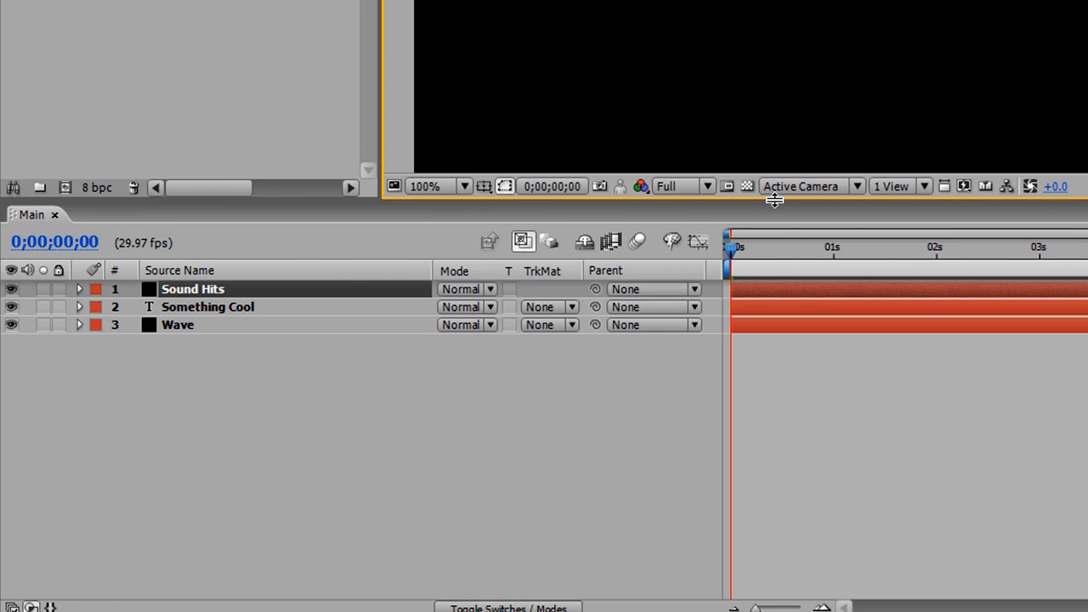
pyautogui.moveTo(830, 214)
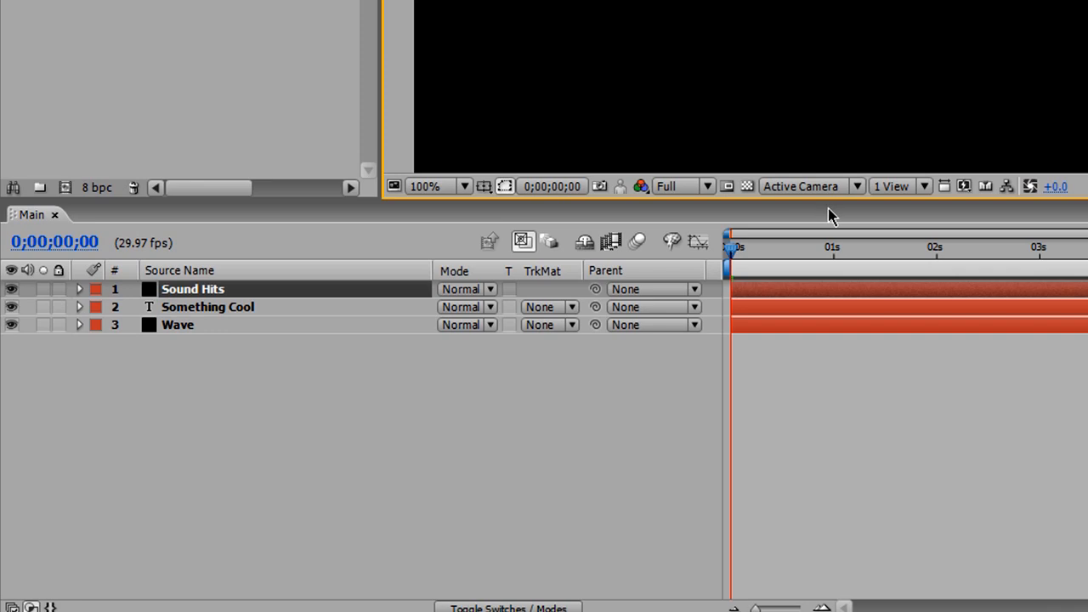
pyautogui.moveTo(347, 342)
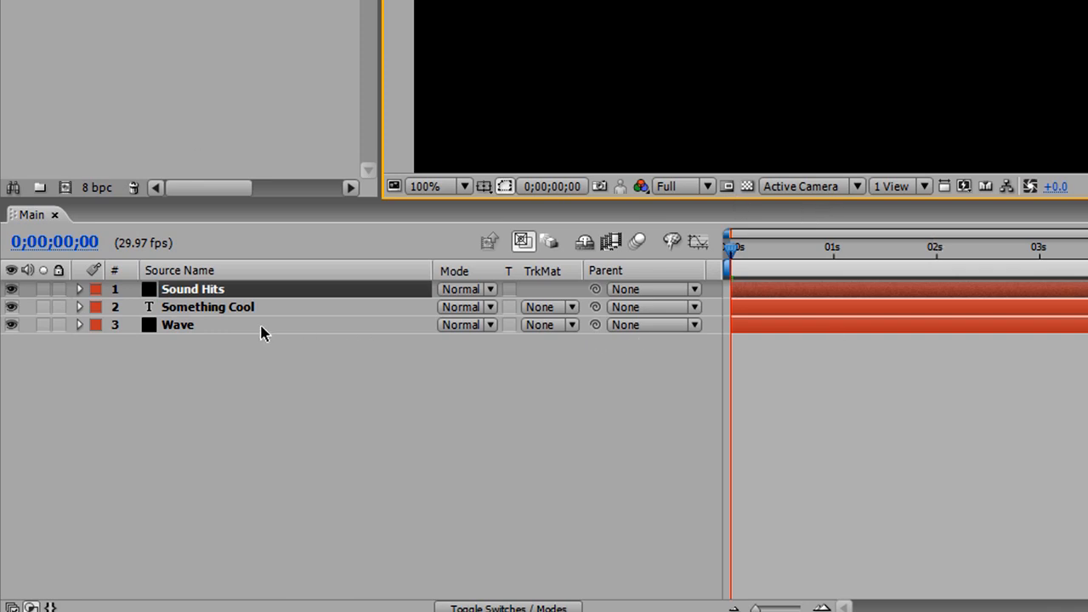
pyautogui.moveTo(262, 330)
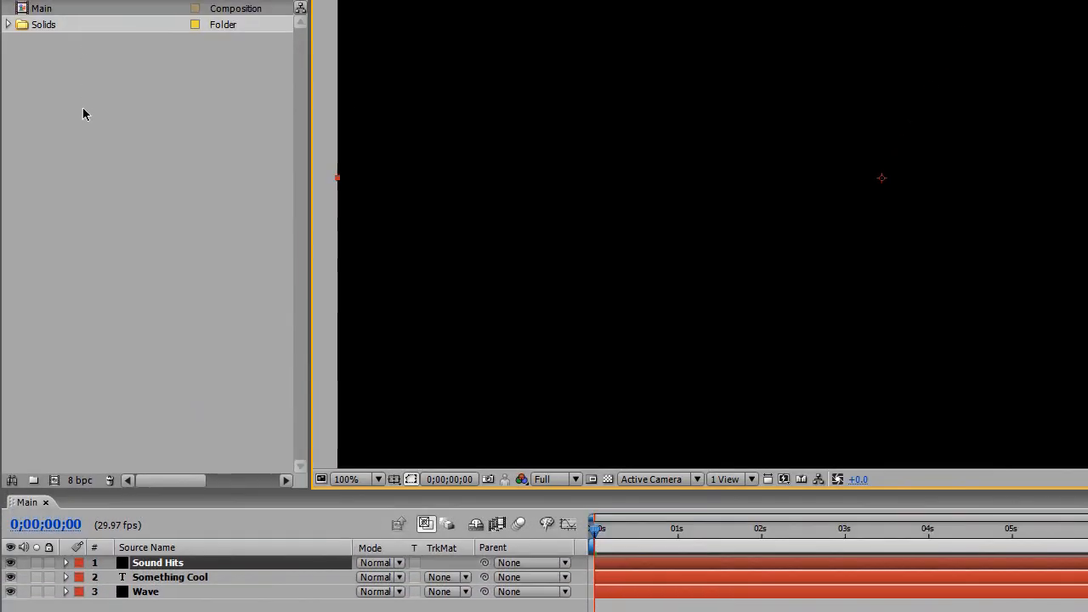
# Import Glosoli.wav into the project through Import > File.
pyautogui.rightClick(85, 114)
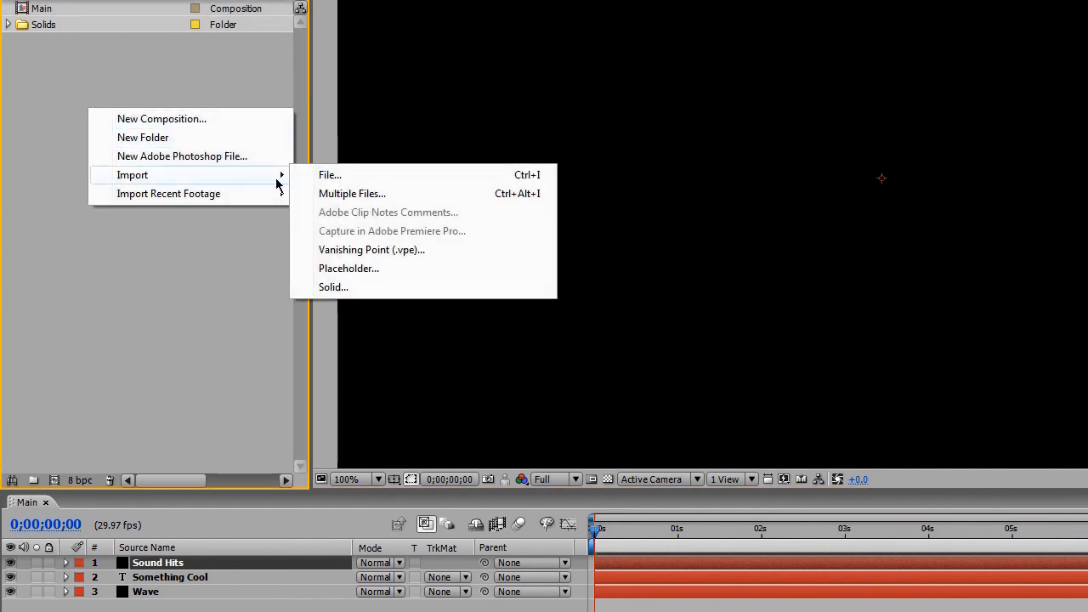
pyautogui.moveTo(187, 68)
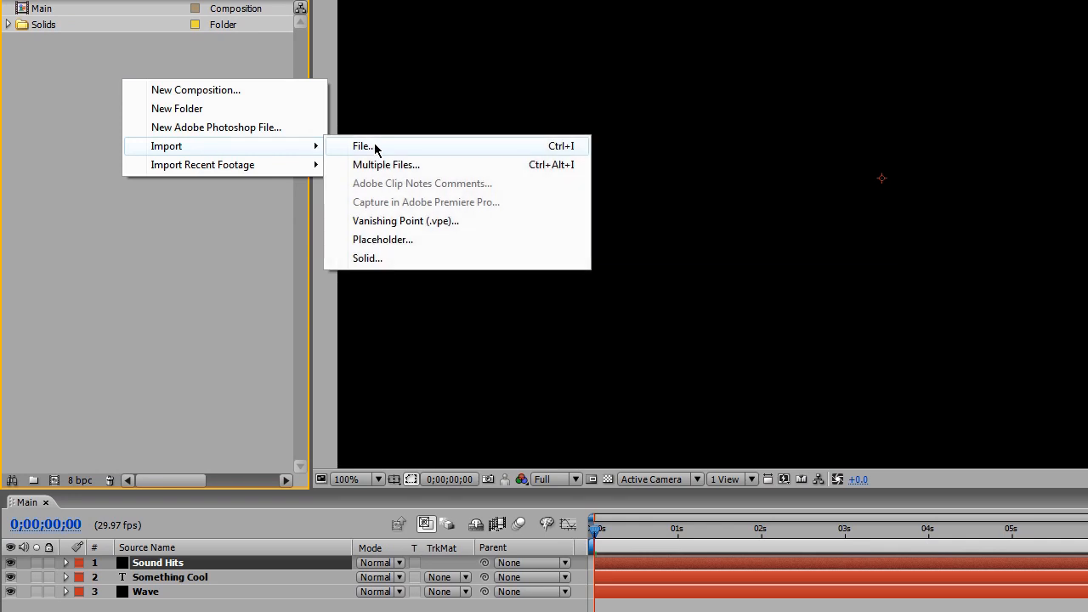
pyautogui.click(362, 146)
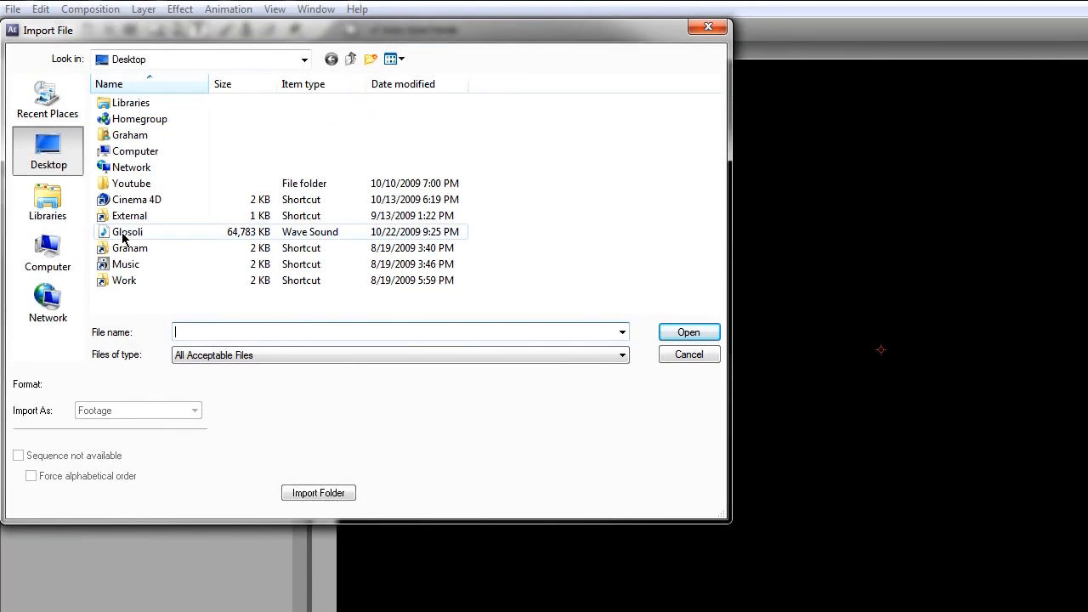
pyautogui.click(127, 232)
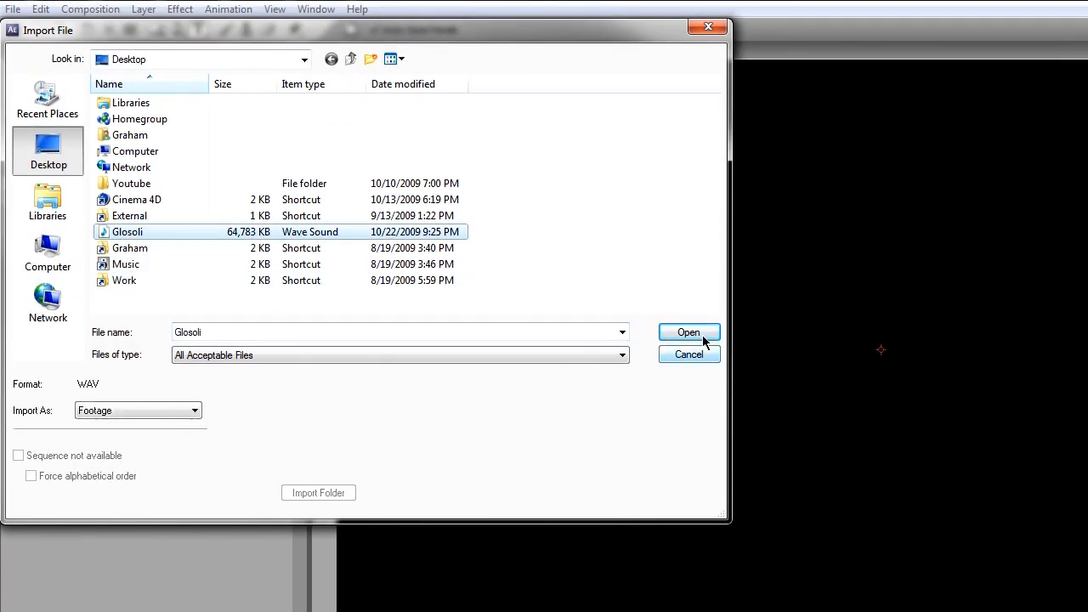
pyautogui.click(687, 331)
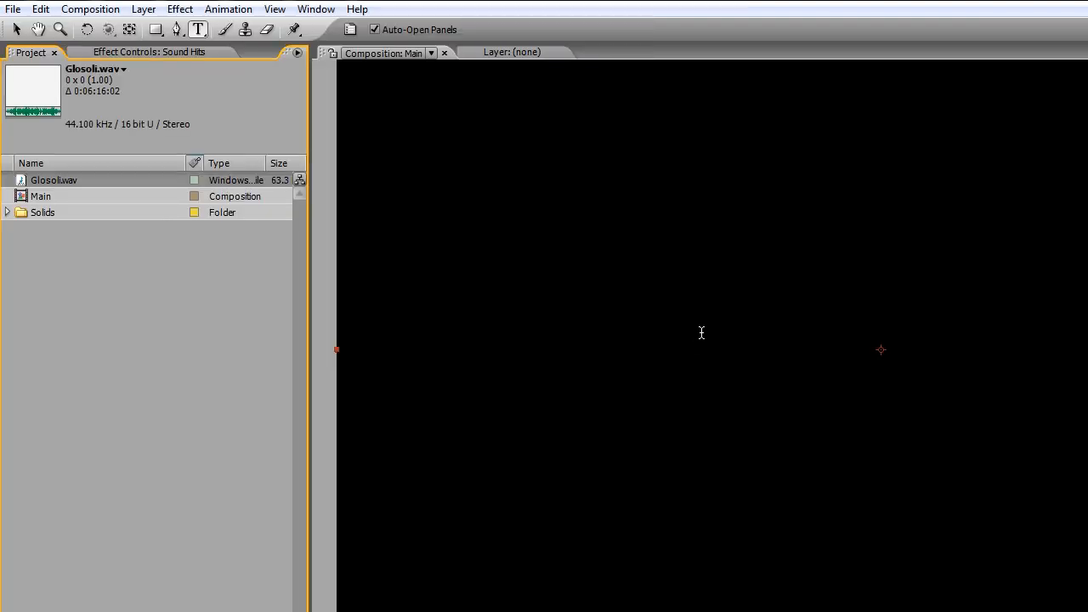
pyautogui.moveTo(881, 350)
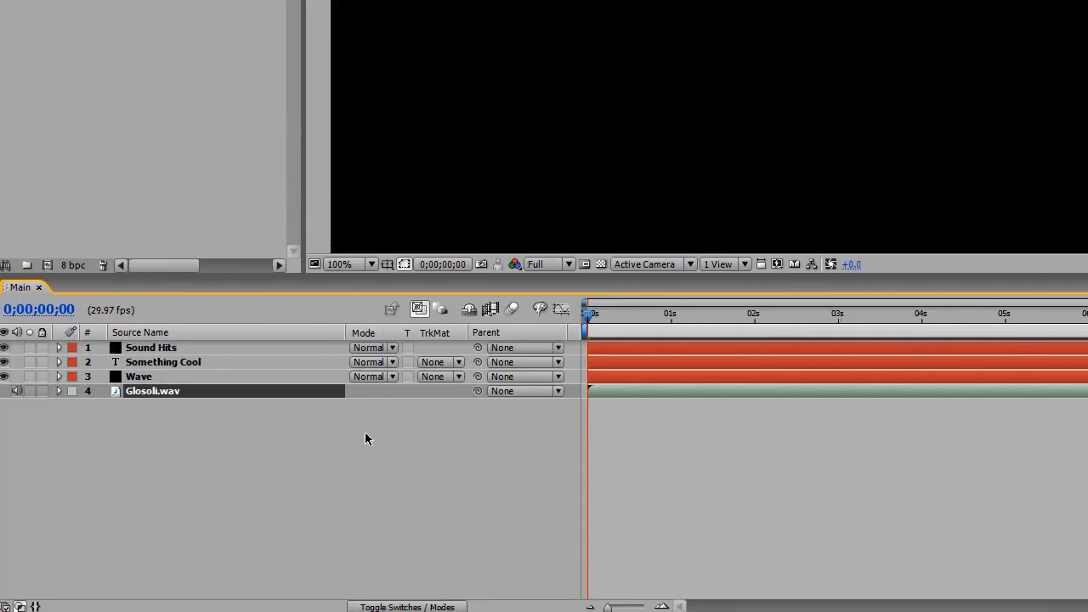
# Place Glosoli.wav as the bottom layer of Main and reveal its audio waveform.
pyautogui.click(58, 391)
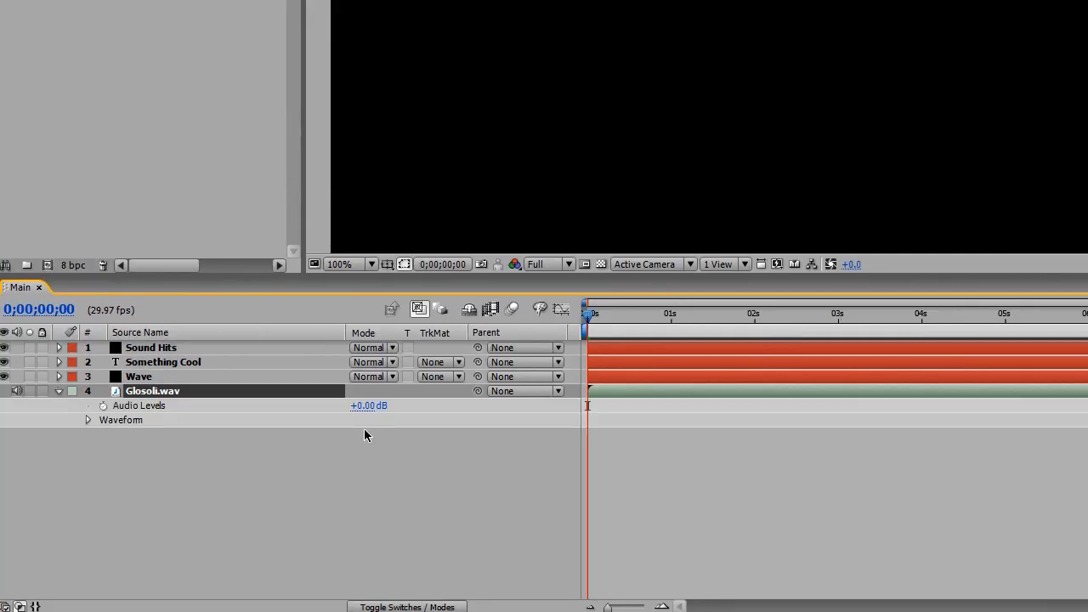
pyautogui.click(89, 420)
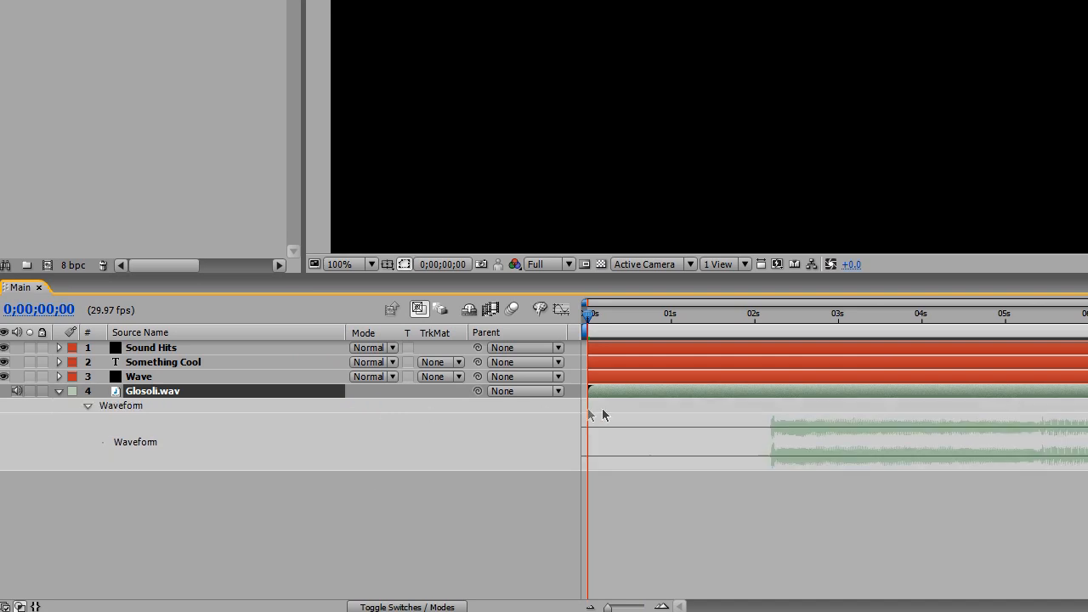
pyautogui.moveTo(791, 397)
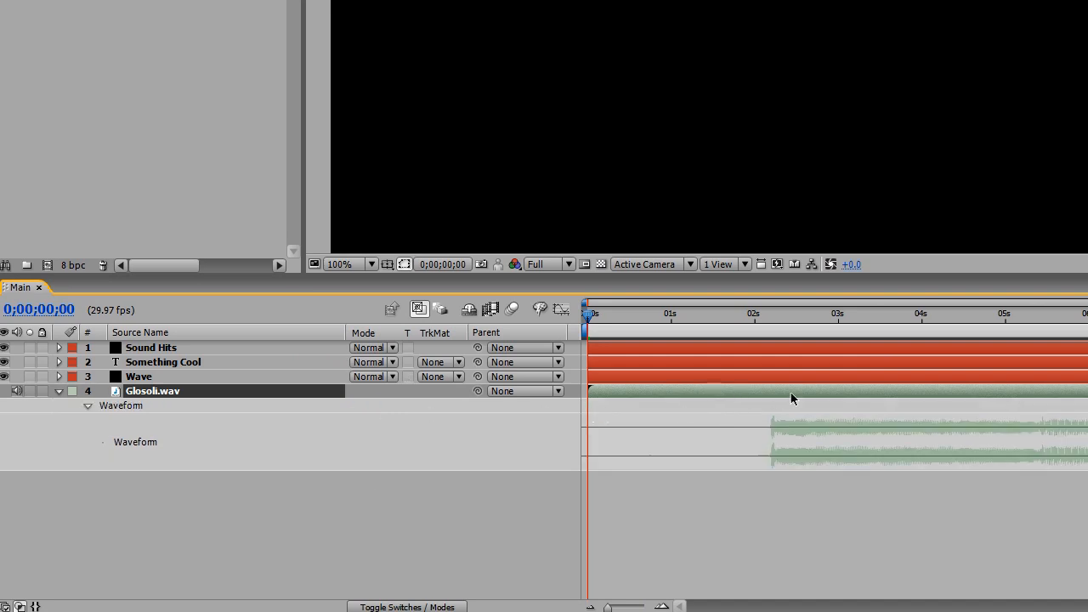
pyautogui.moveTo(765, 331)
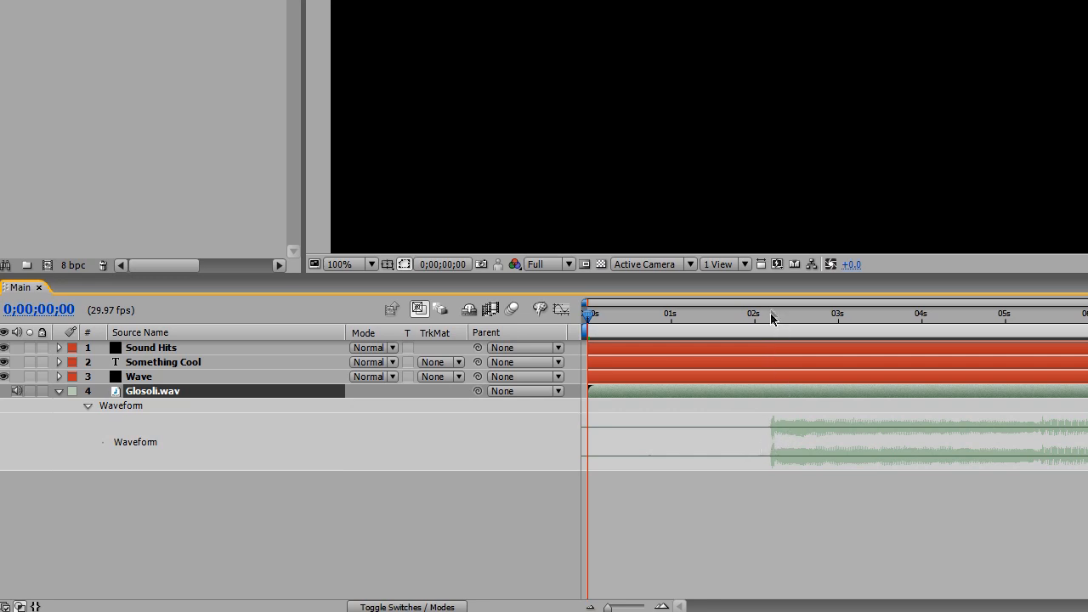
pyautogui.click(769, 313)
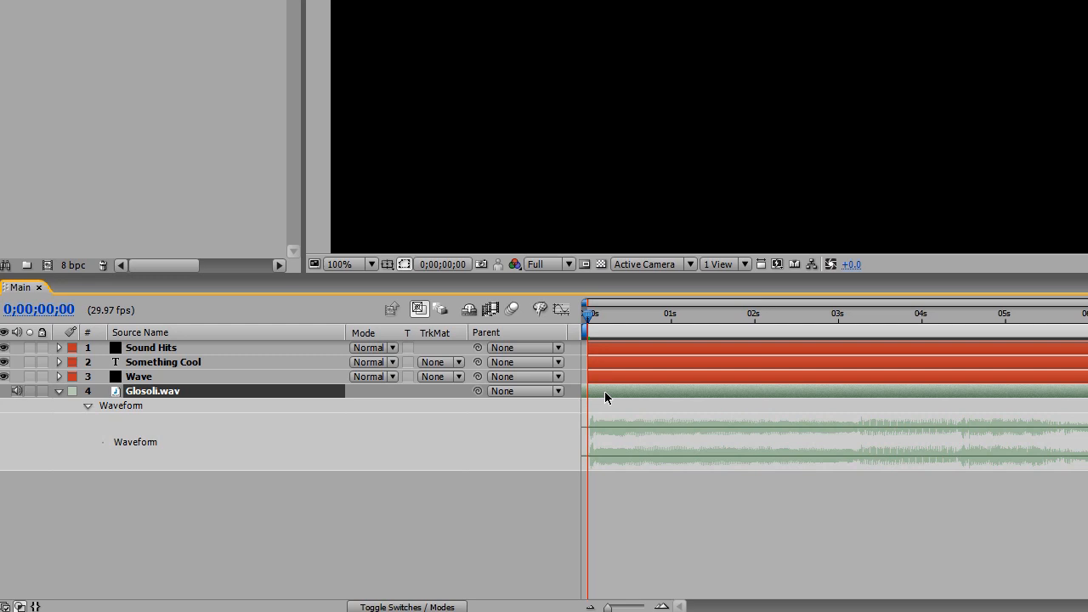
pyautogui.moveTo(656, 337)
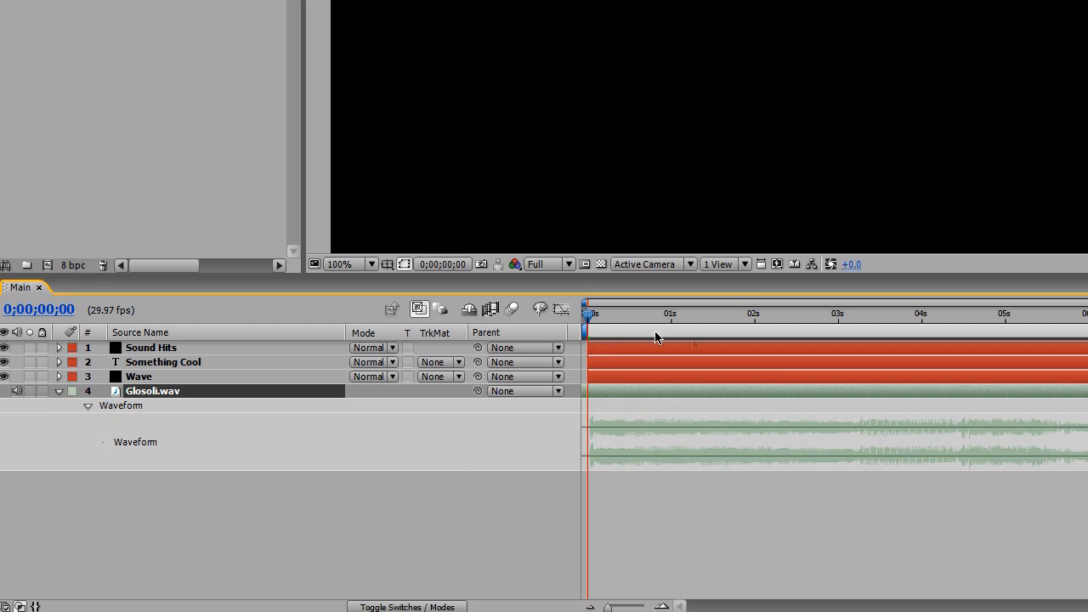
pyautogui.moveTo(711, 389)
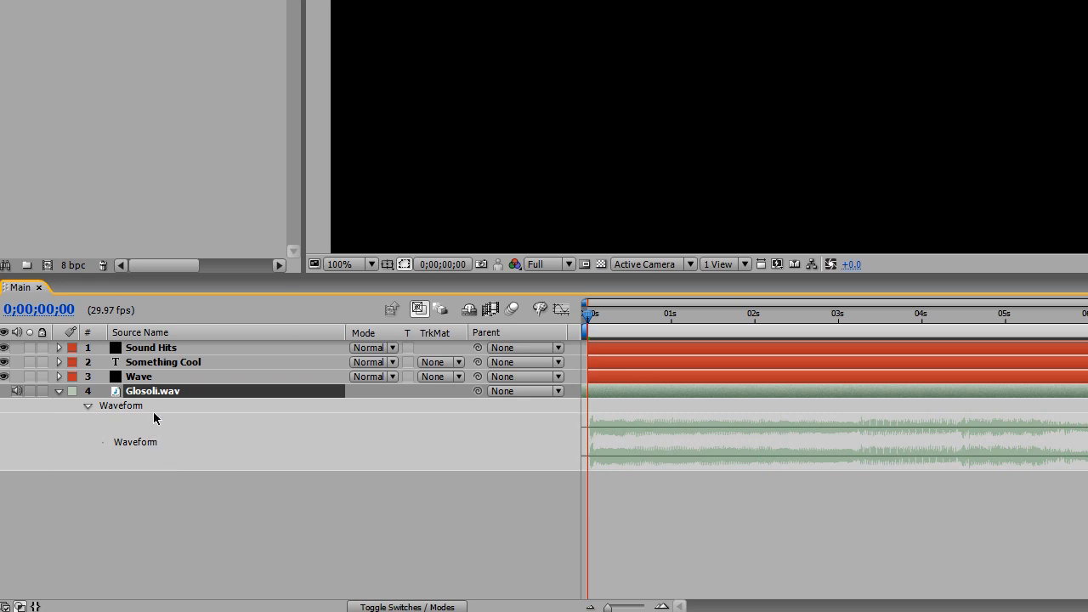
pyautogui.moveTo(774, 414)
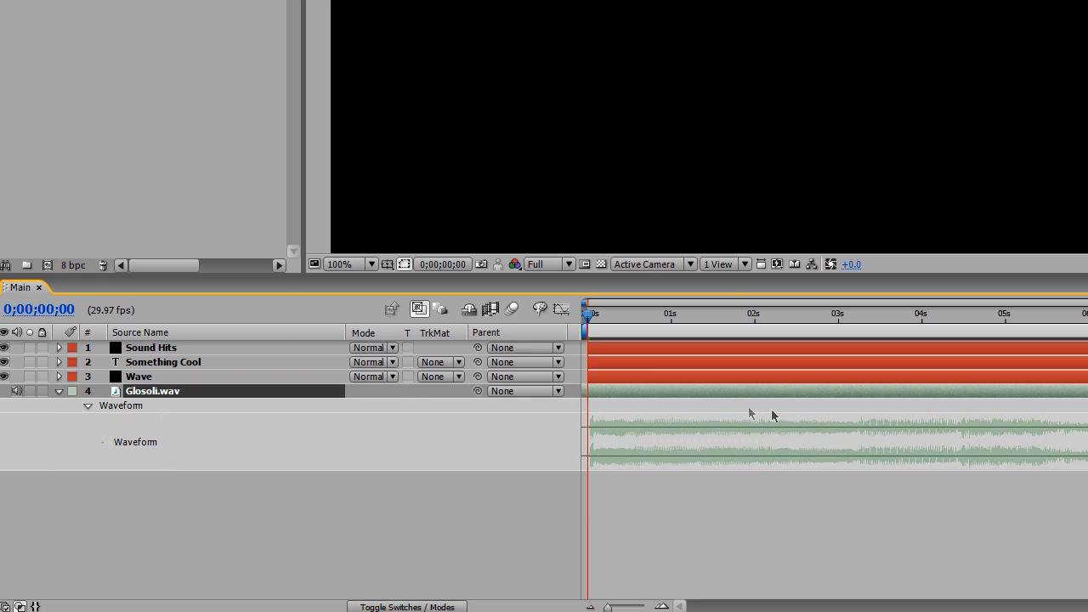
pyautogui.moveTo(349, 315)
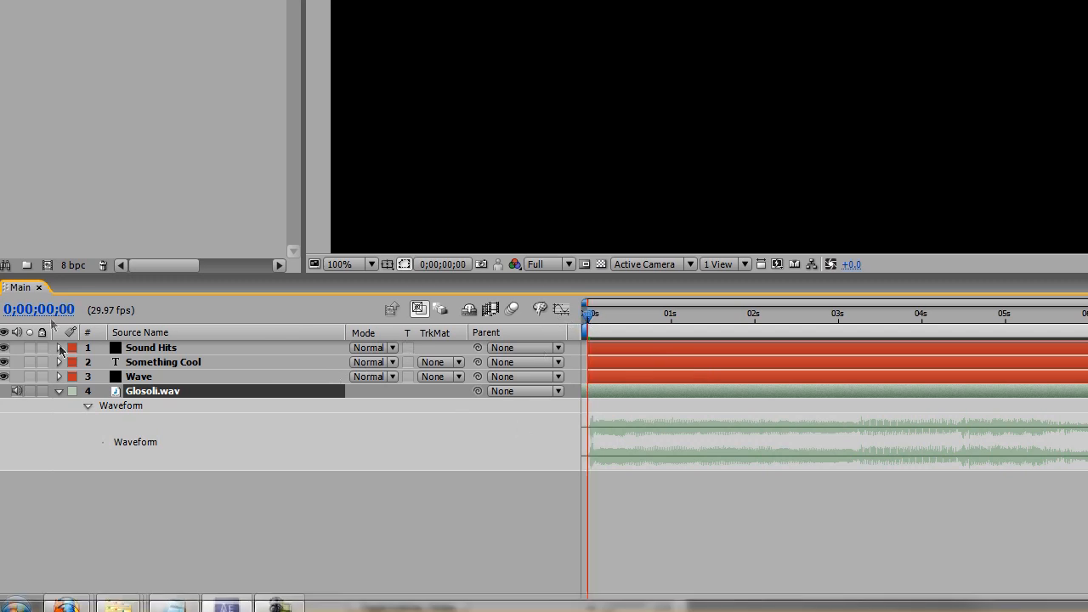
# Apply Trapcode Shine to the Something Cool text layer.
pyautogui.click(58, 391)
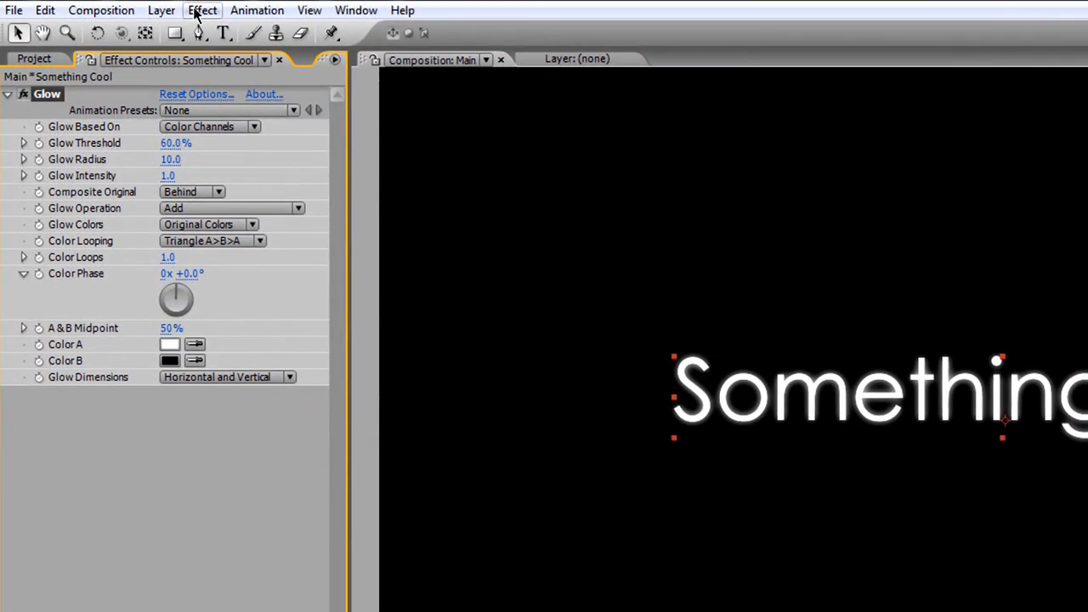
pyautogui.click(202, 10)
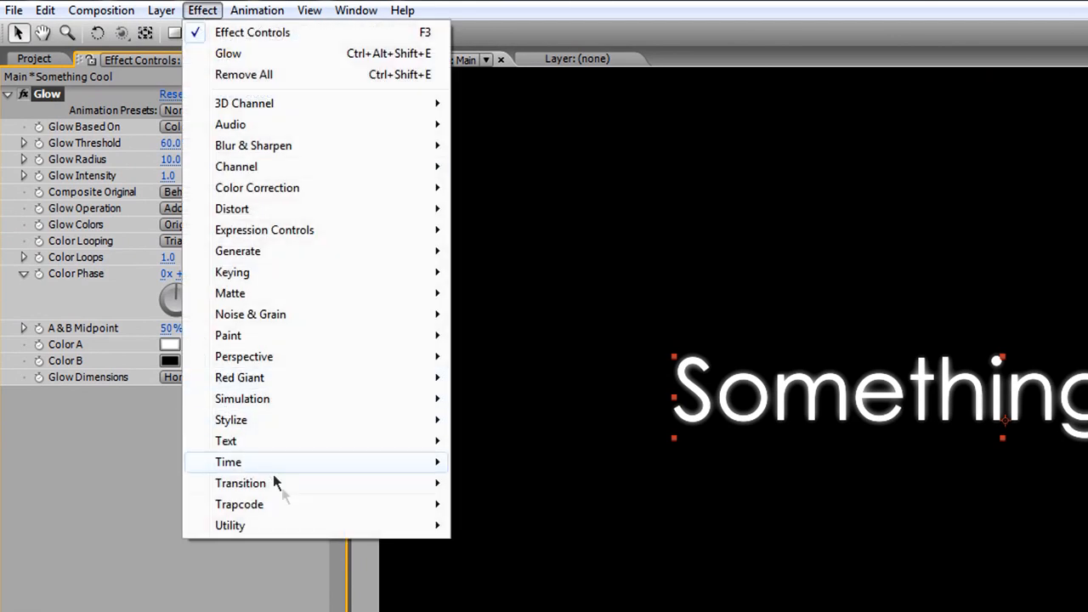
pyautogui.moveTo(239, 503)
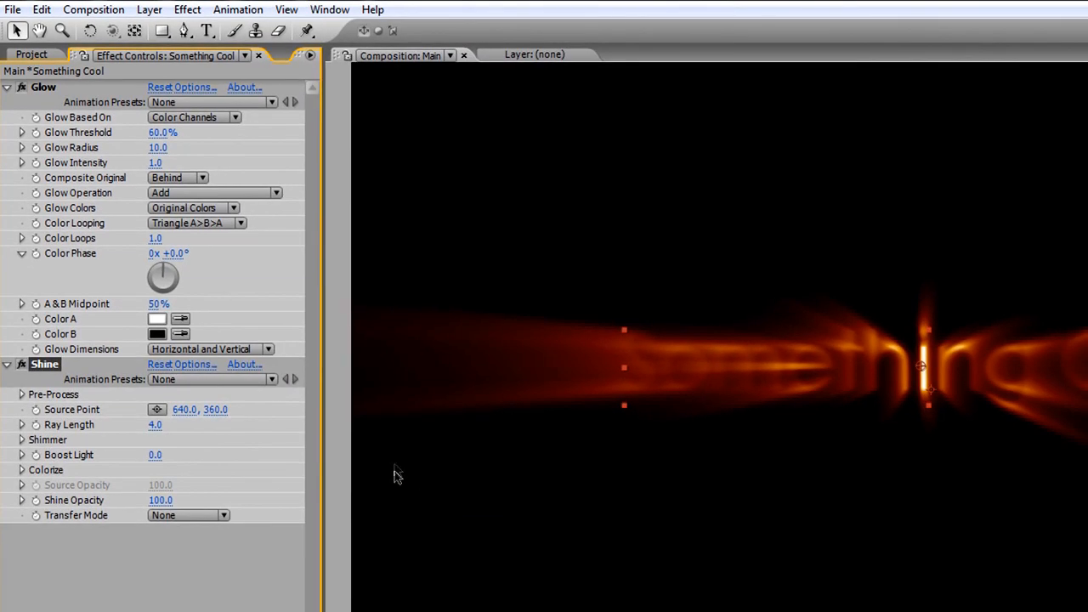
pyautogui.moveTo(136, 423)
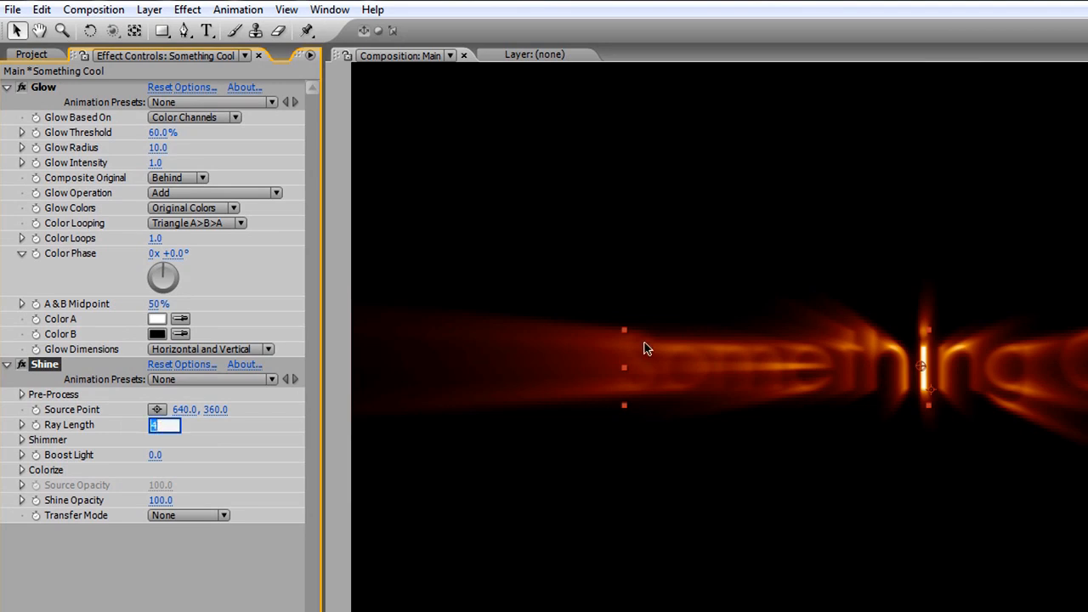
# Set Shine ray length 10, boost light 2, transfer mode Add, and reveal Colorize.
pyautogui.write('10.0')
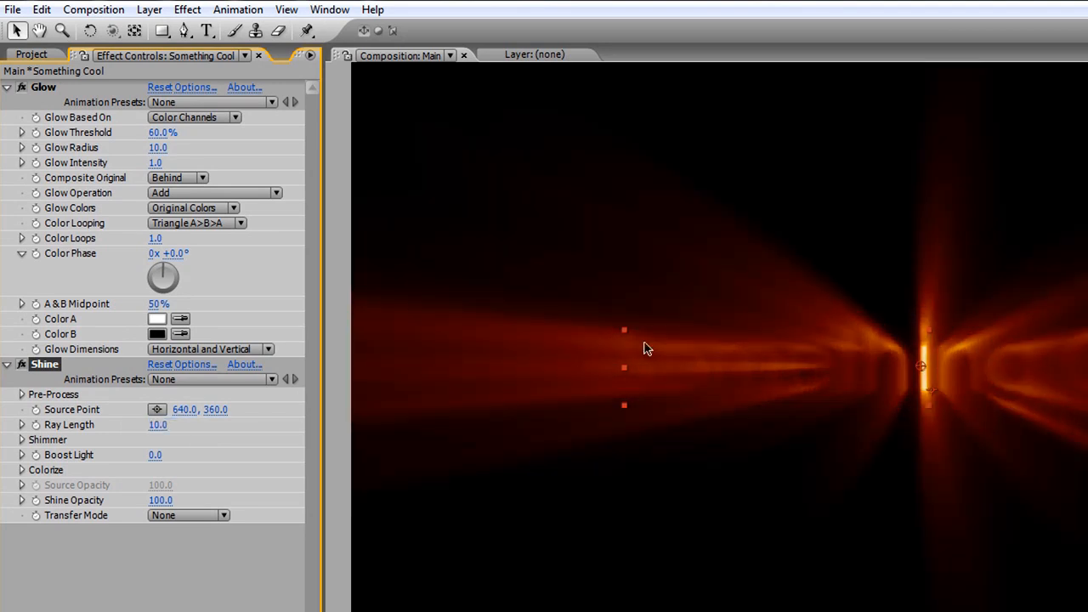
pyautogui.moveTo(150, 444)
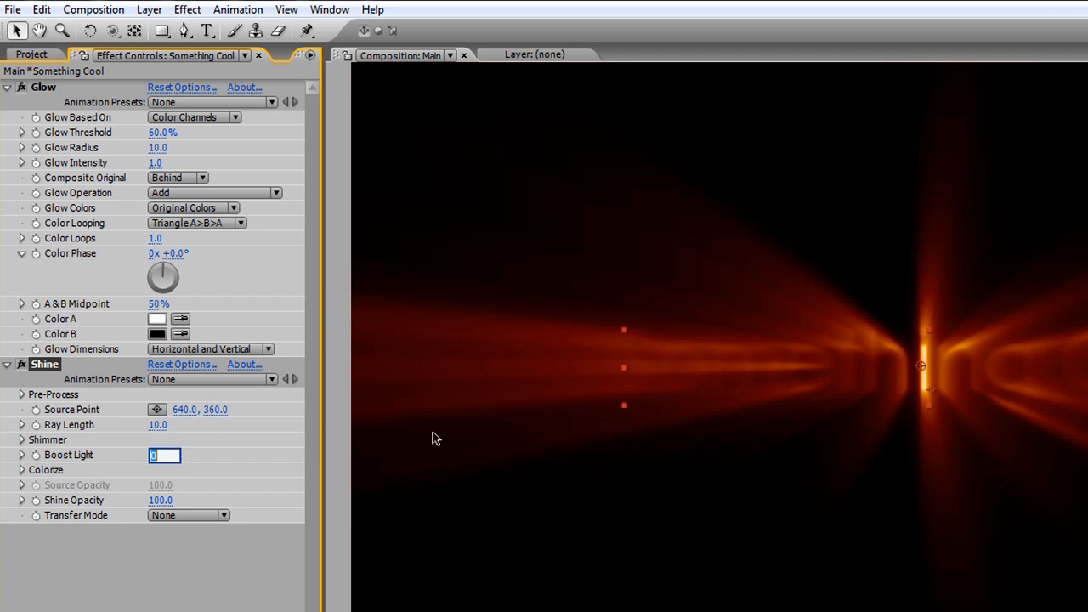
pyautogui.write('2.0')
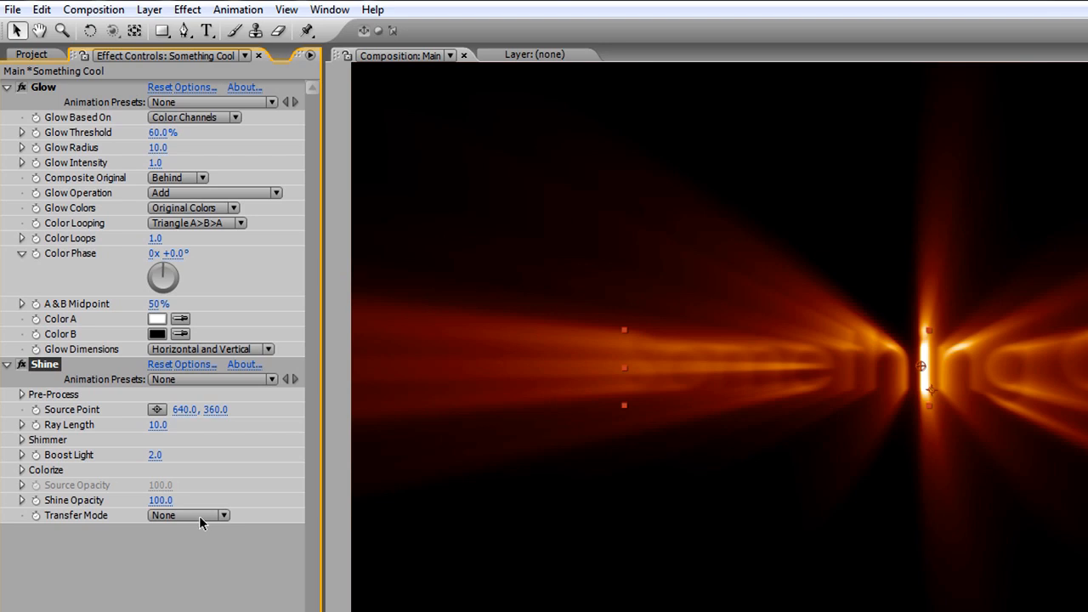
pyautogui.click(187, 515)
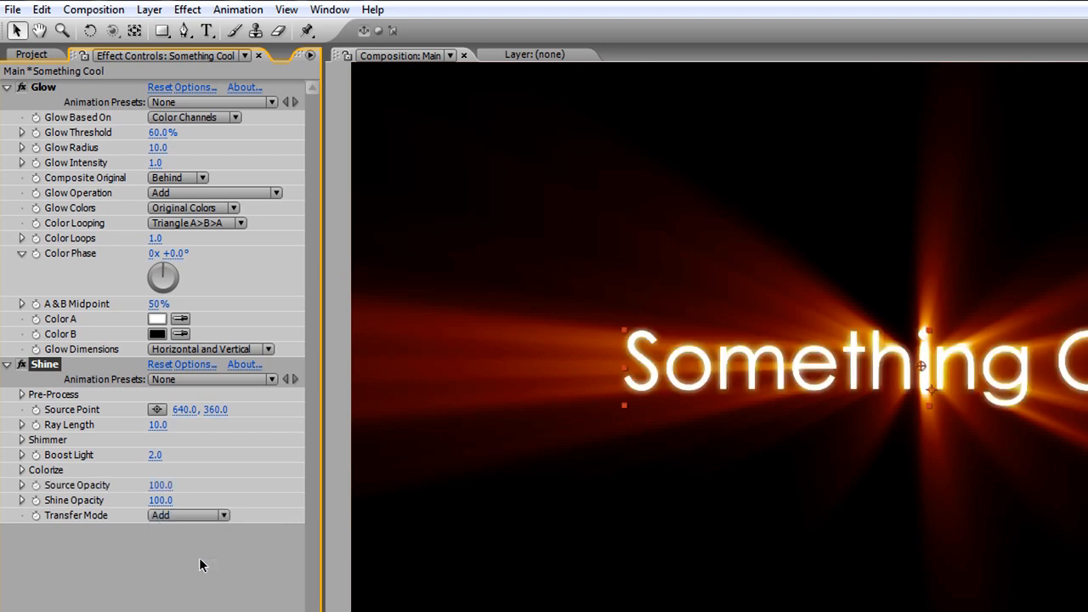
pyautogui.moveTo(48, 453)
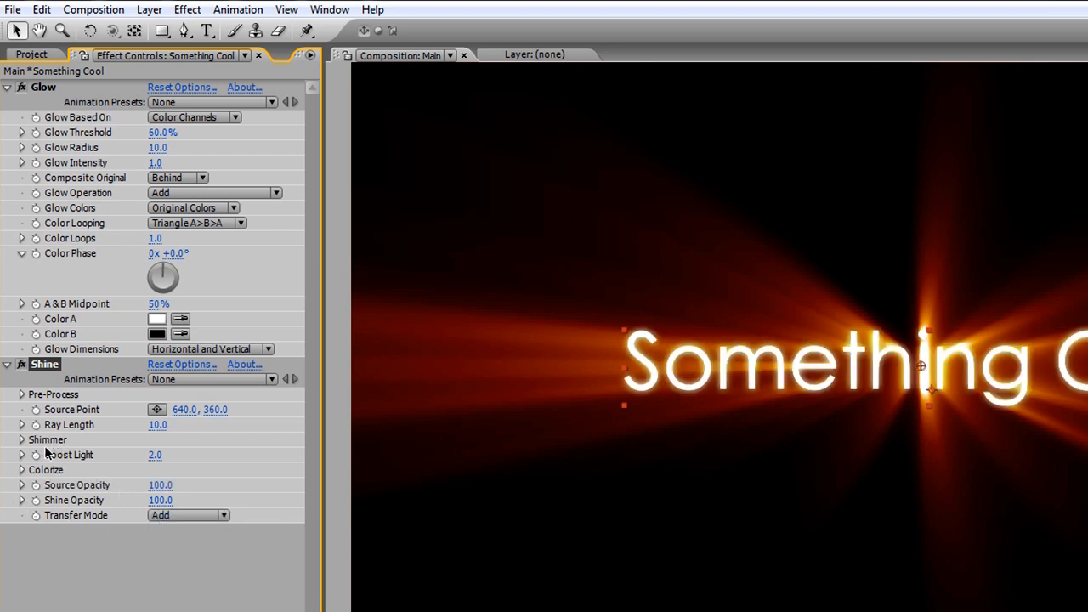
pyautogui.click(20, 470)
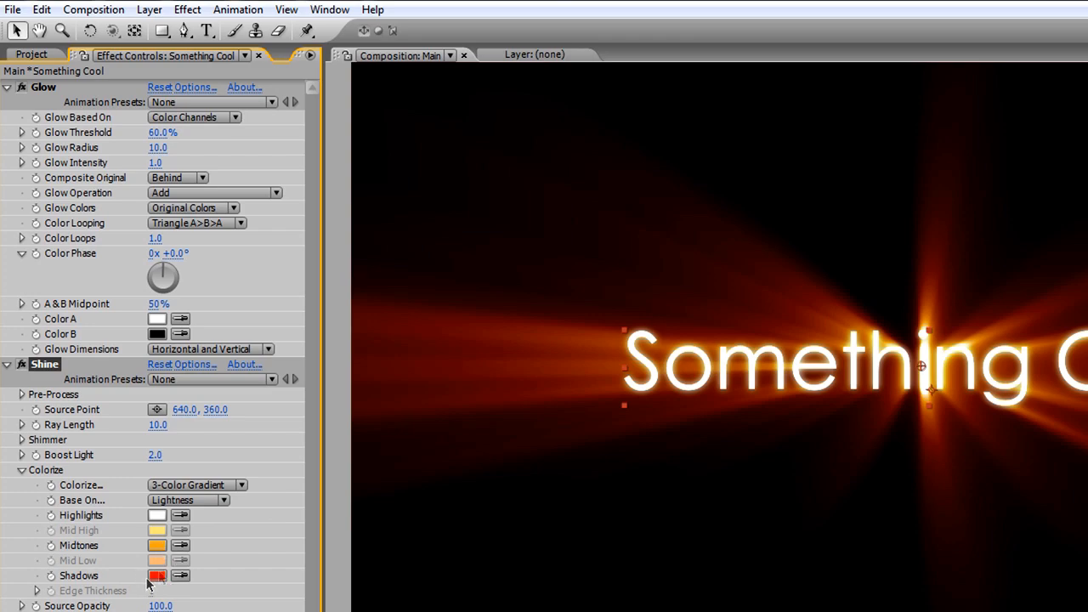
# Make Shine's shadows white and midtones a pale blue-grey (about BADDD7) for whitish rays.
pyautogui.click(157, 575)
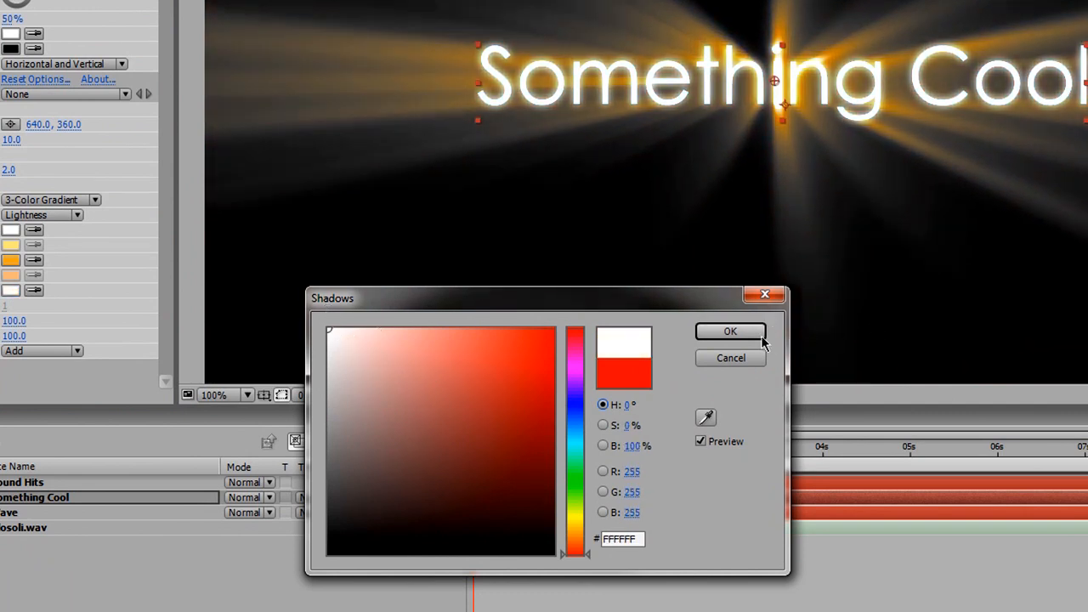
pyautogui.click(731, 332)
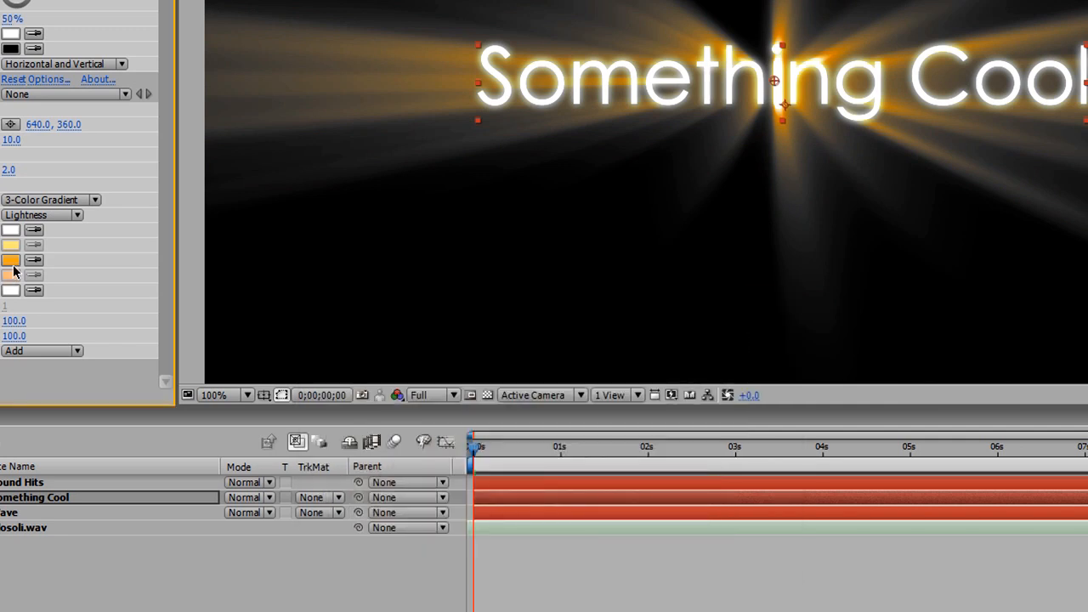
pyautogui.click(11, 258)
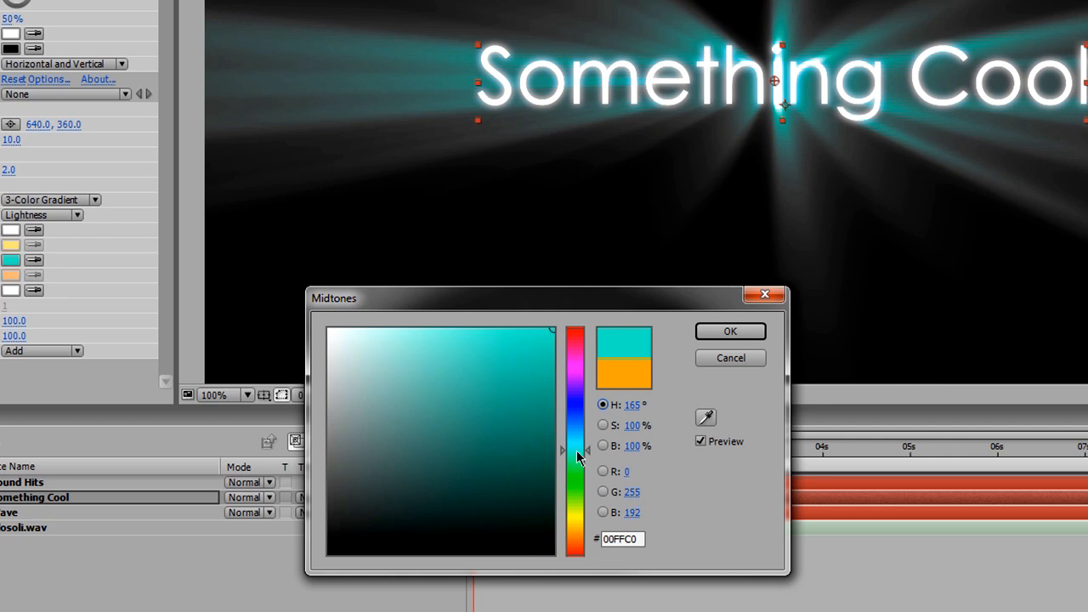
pyautogui.click(389, 364)
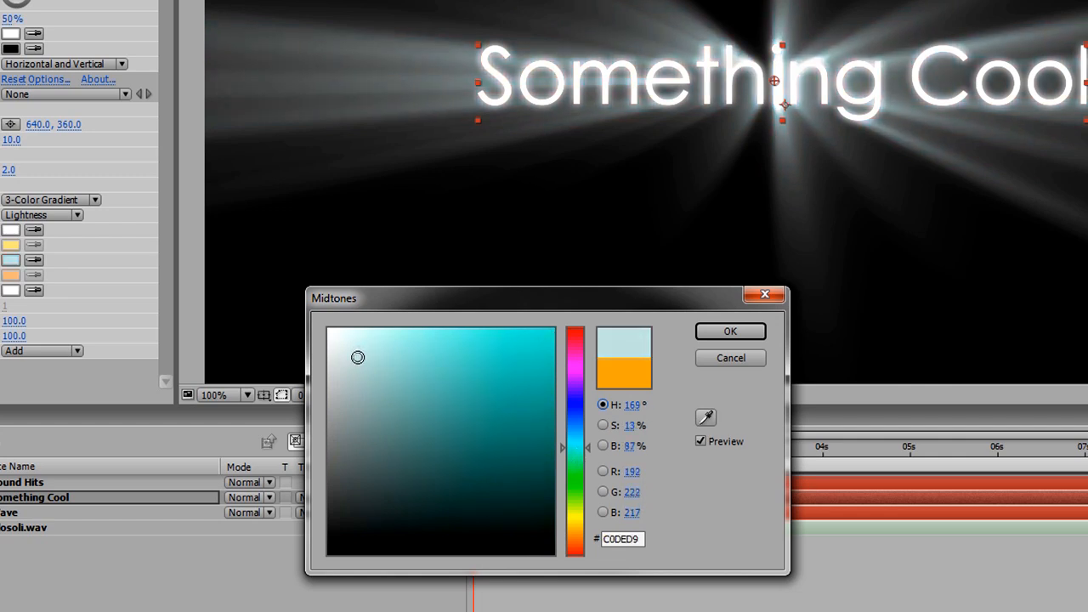
pyautogui.moveTo(357, 357); pyautogui.dragTo(365, 357)
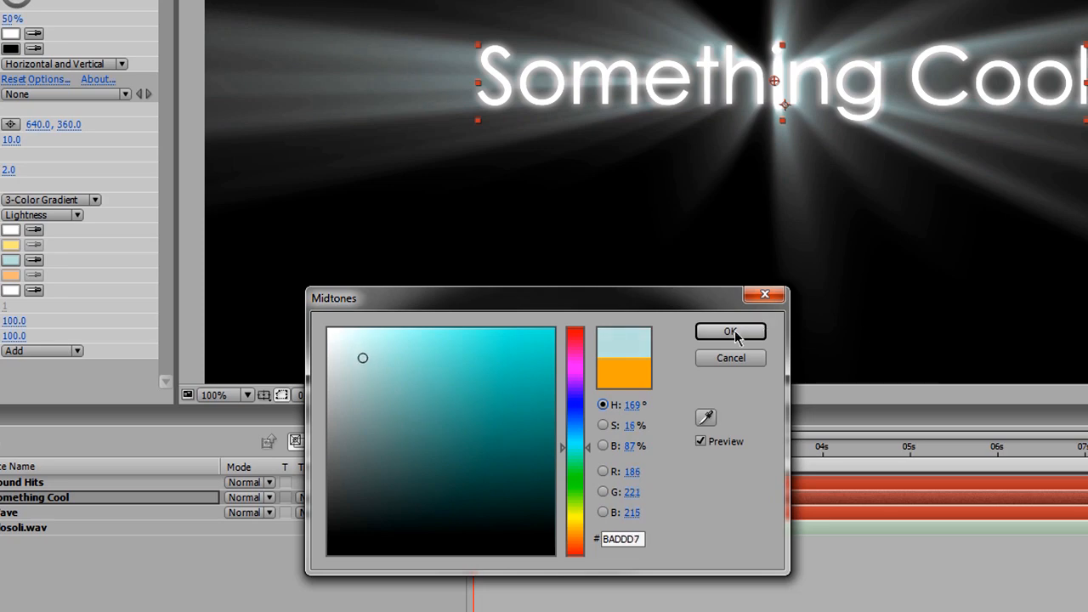
pyautogui.click(730, 331)
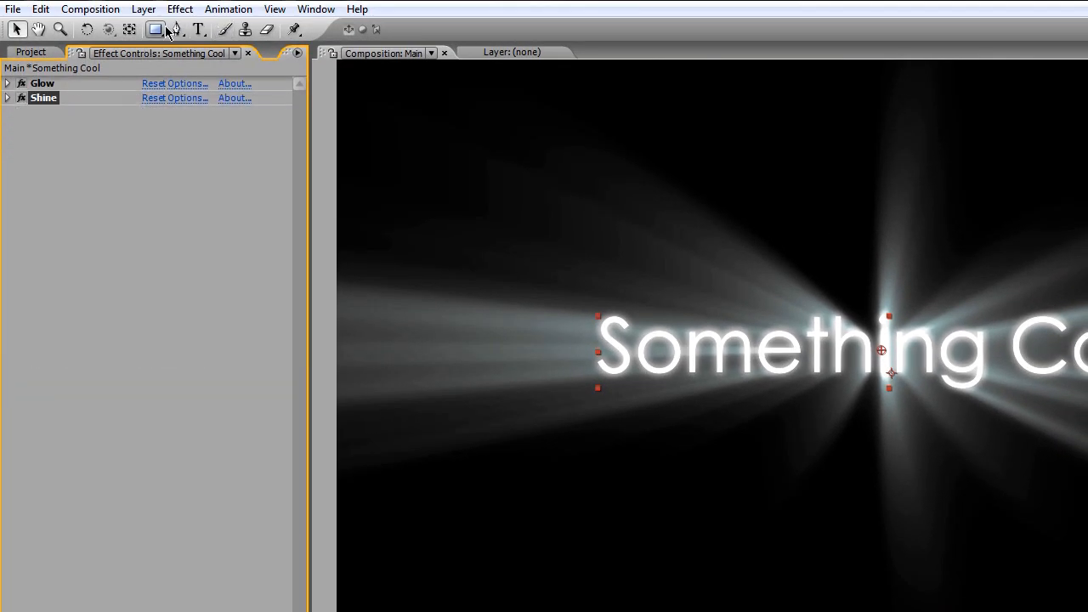
pyautogui.moveTo(157, 29)
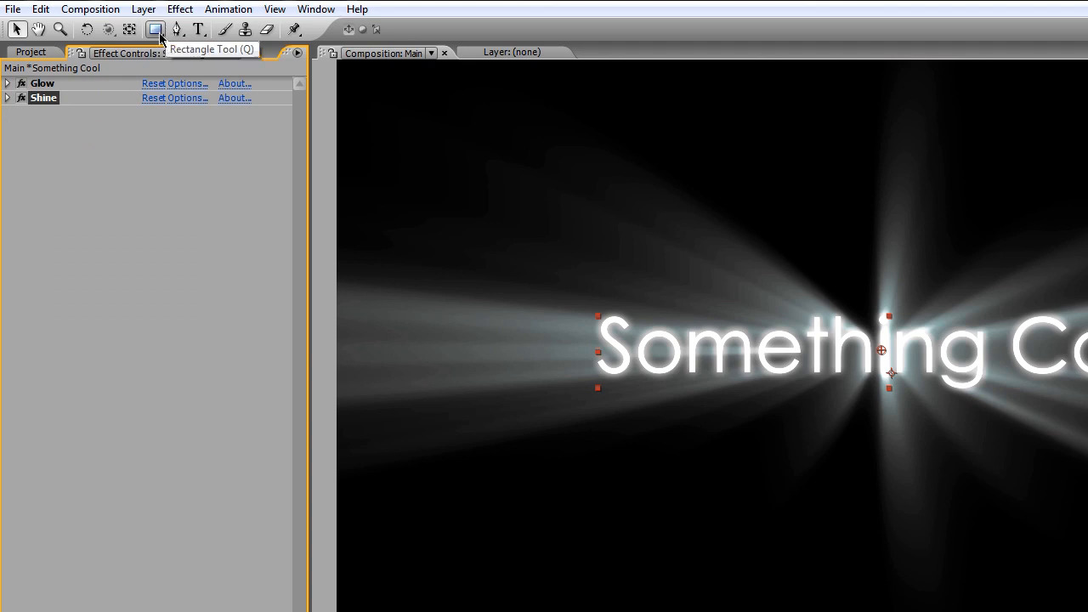
# Draw an elliptical mask around the Something Cool text with the Ellipse Tool.
pyautogui.click(156, 29)
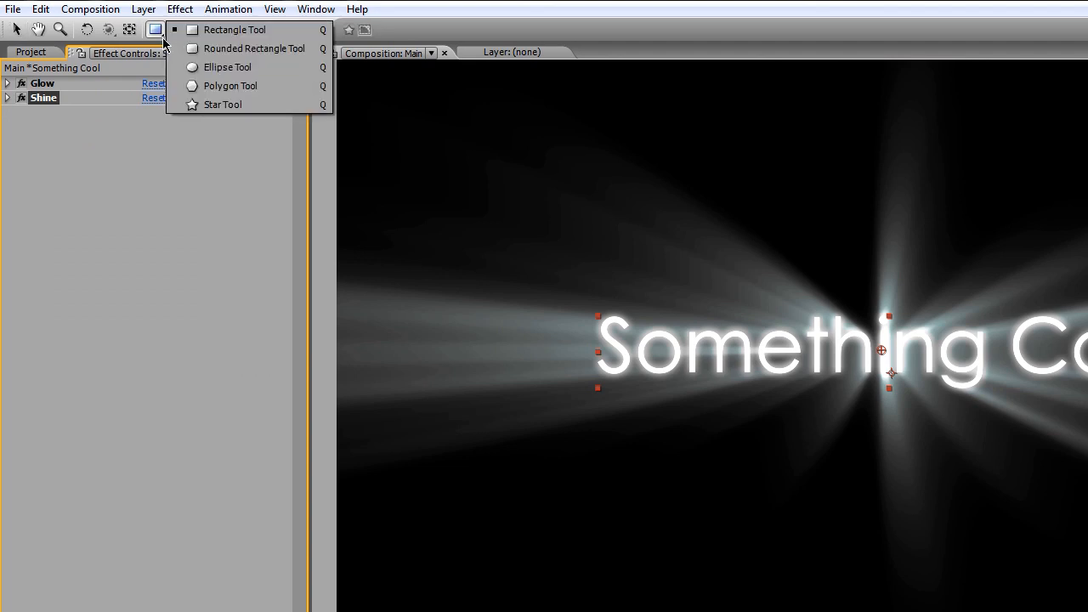
pyautogui.moveTo(255, 48)
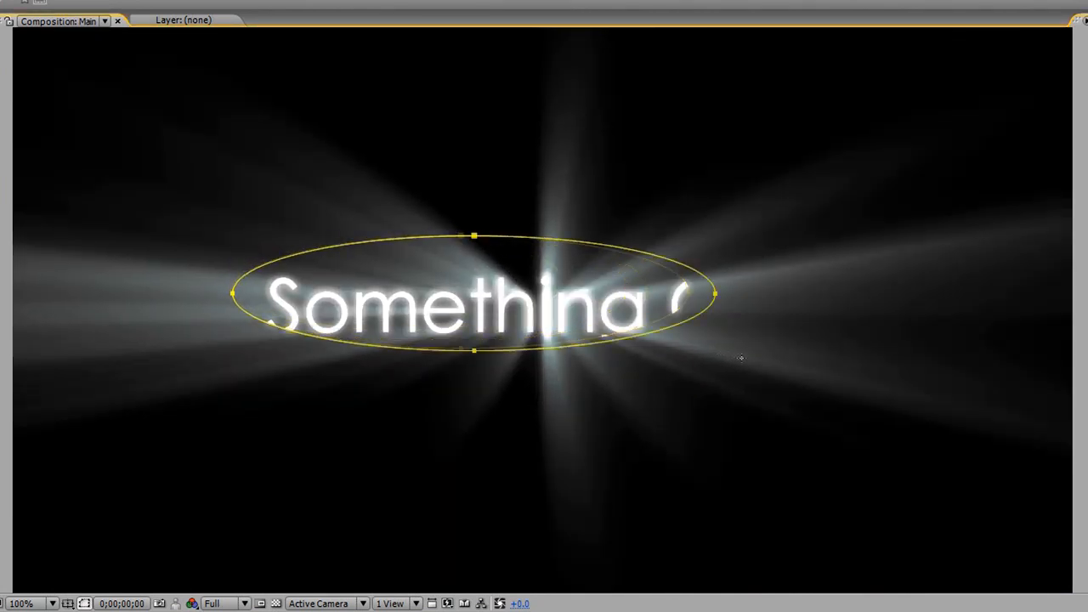
pyautogui.write('Cool')
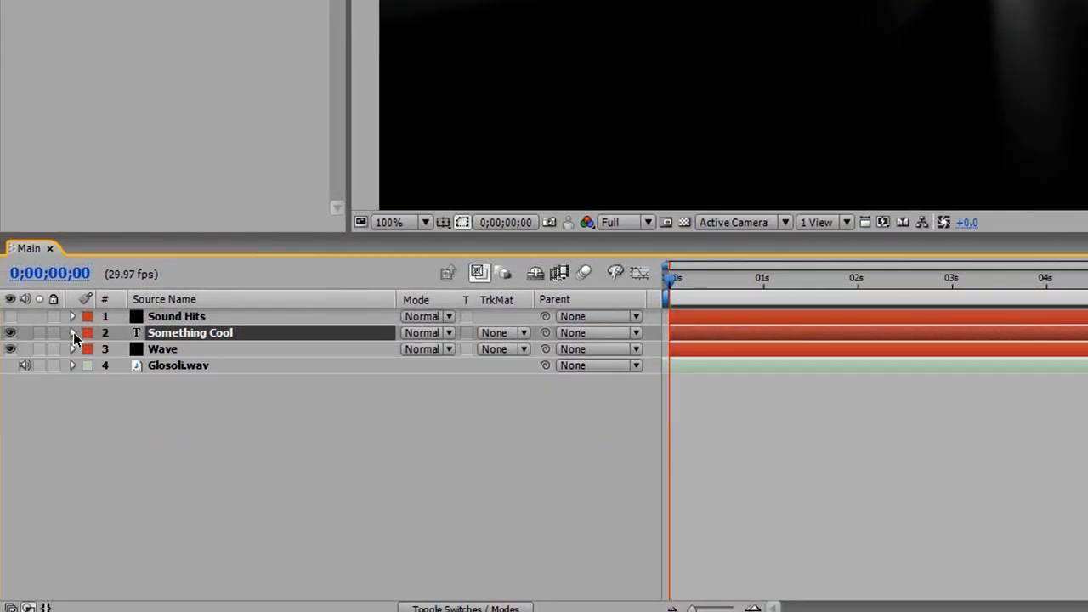
# Give Mask 1 on the Something Cool text a 140-pixel Mask Feather.
pyautogui.click(71, 332)
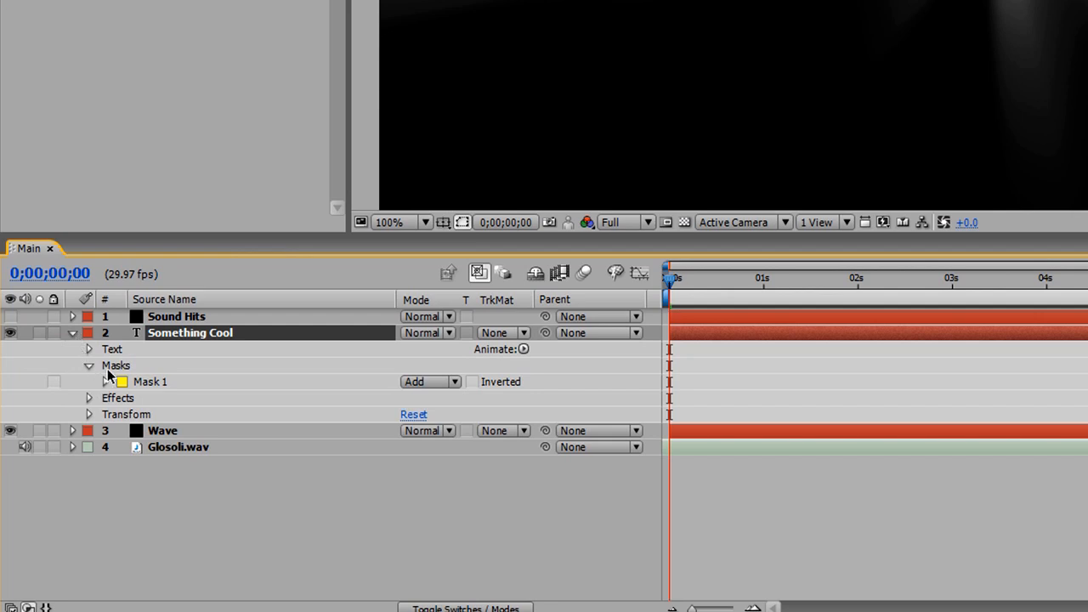
pyautogui.click(105, 381)
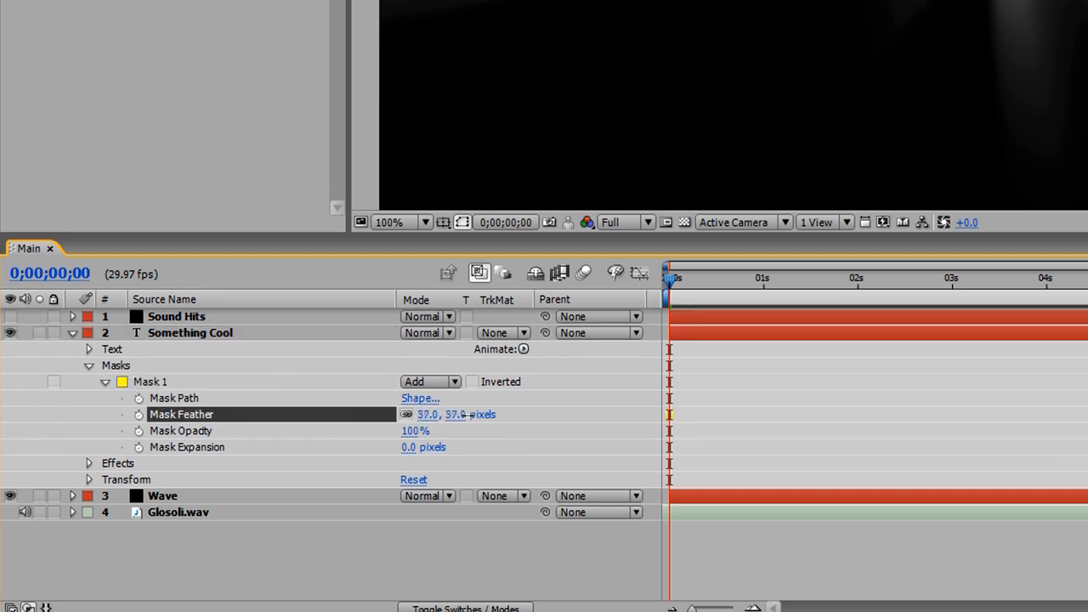
pyautogui.doubleClick(429, 415)
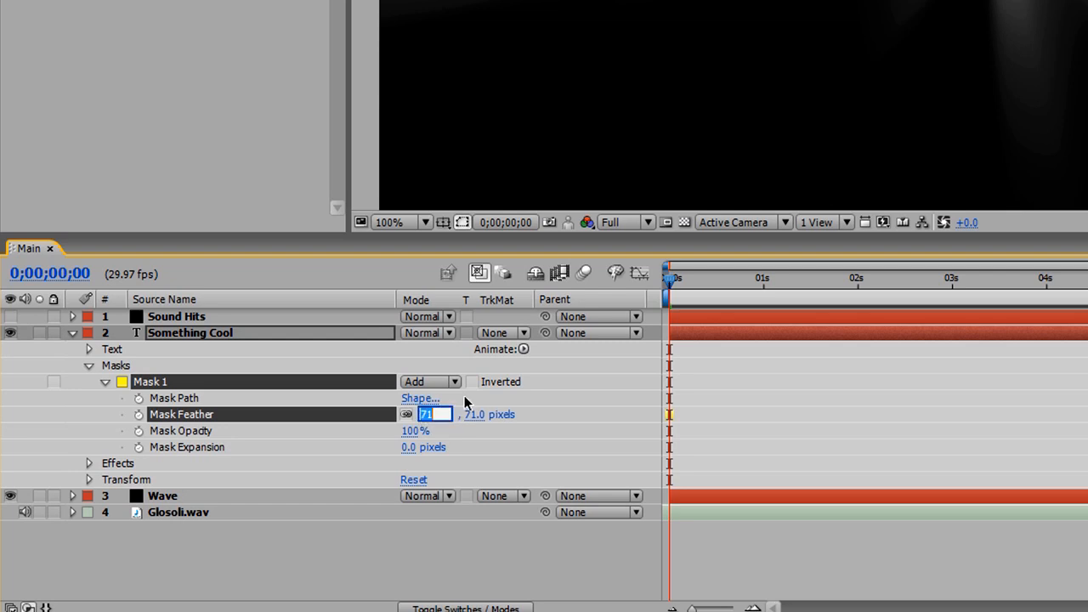
pyautogui.write('140.0')
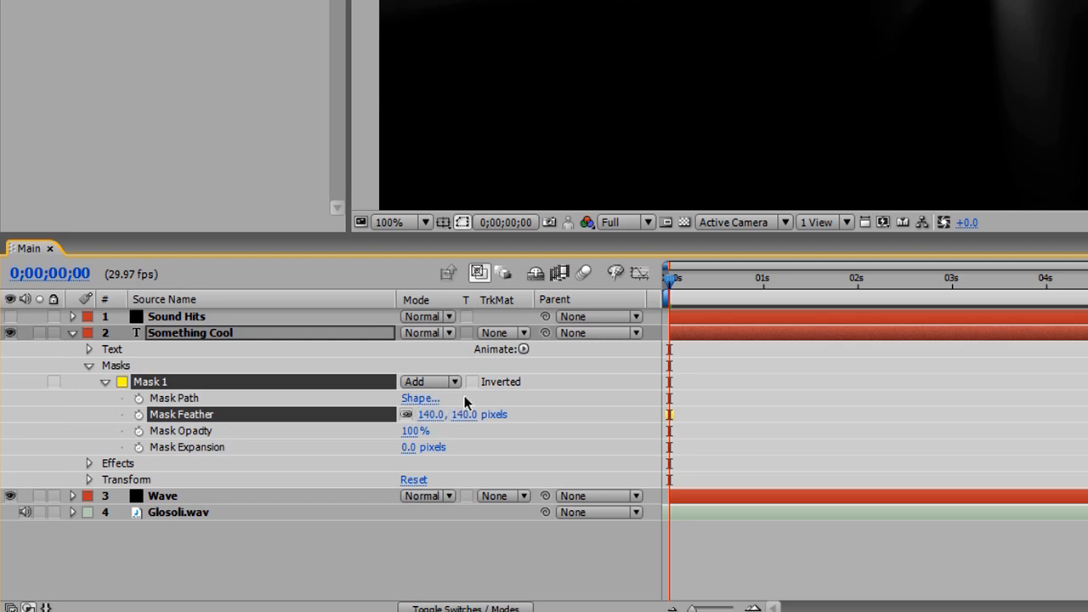
pyautogui.moveTo(442, 459)
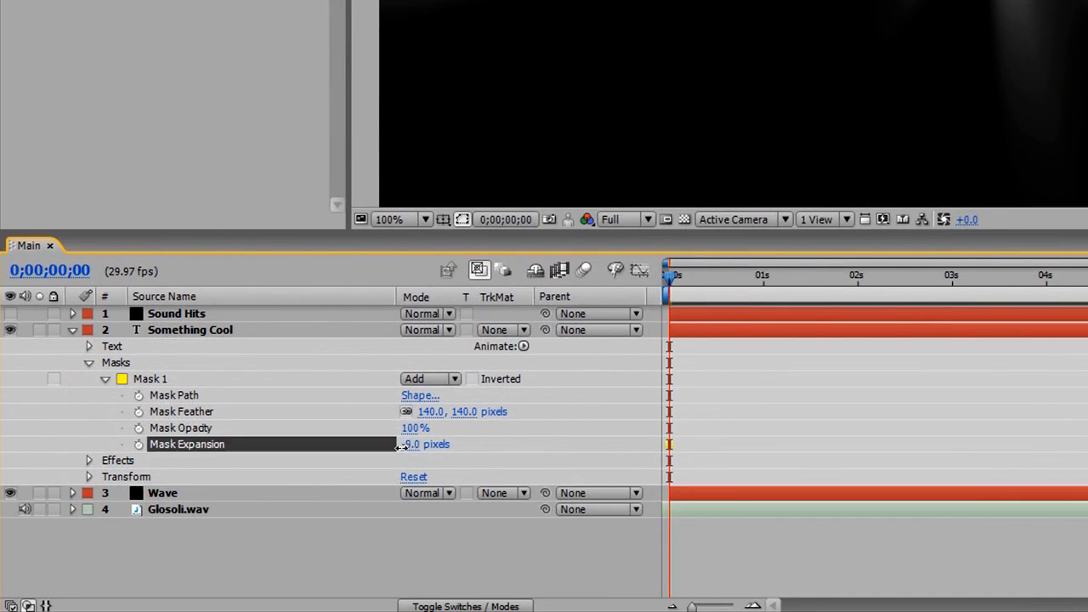
# Scrub Mask 1's Mask Expansion down to about -45 pixels, then collapse the layer.
pyautogui.moveTo(408, 443); pyautogui.dragTo(378, 444)
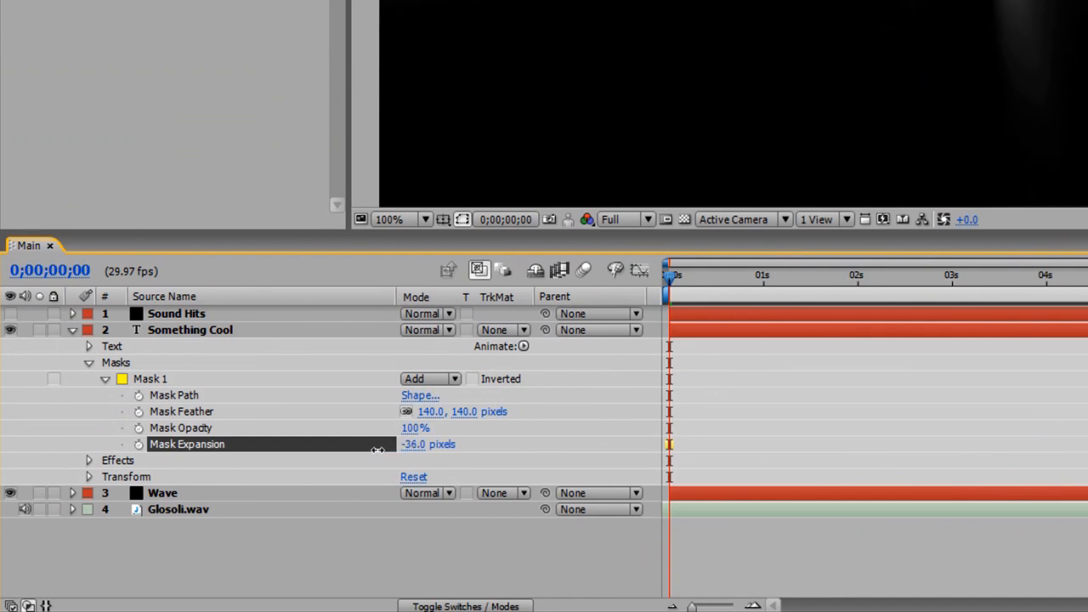
pyautogui.moveTo(417, 444); pyautogui.dragTo(408, 456)
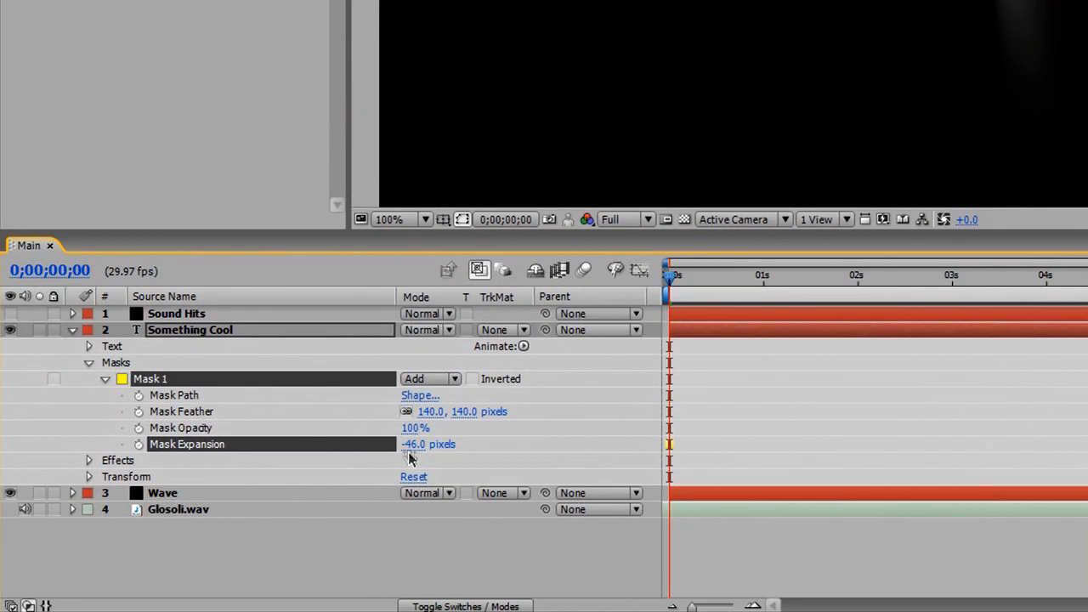
pyautogui.click(428, 444)
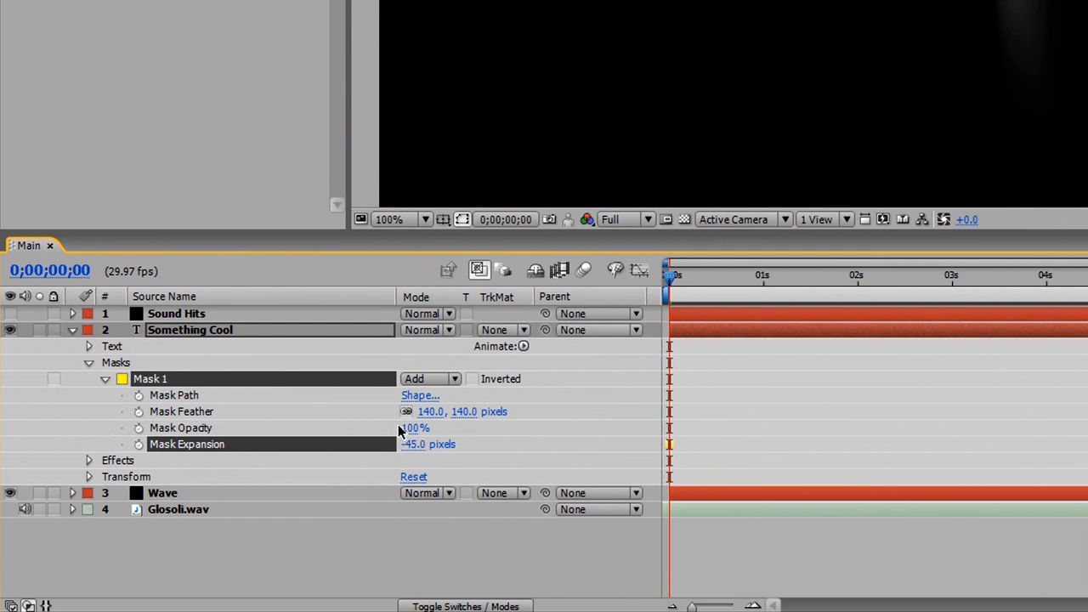
pyautogui.click(71, 330)
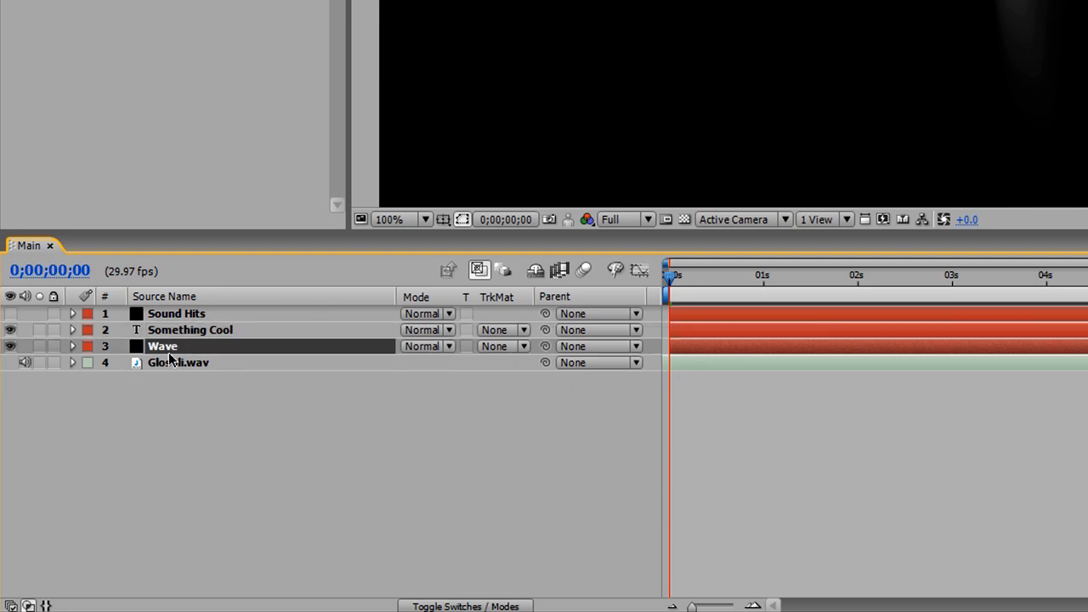
pyautogui.moveTo(185, 347)
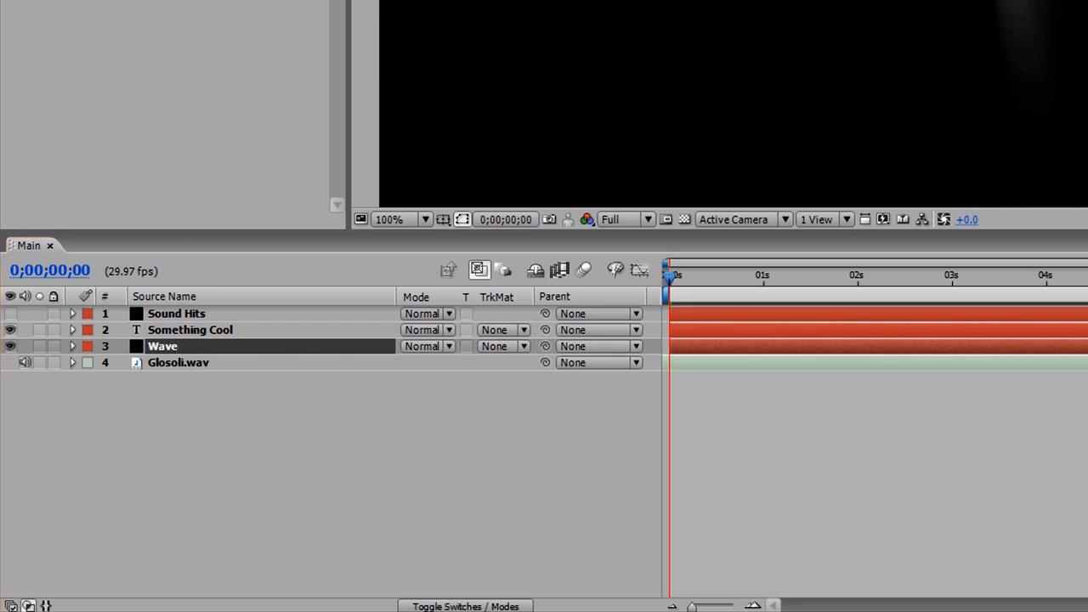
# Bring up the Effect > Generate list with the Wave layer selected.
pyautogui.click(202, 11)
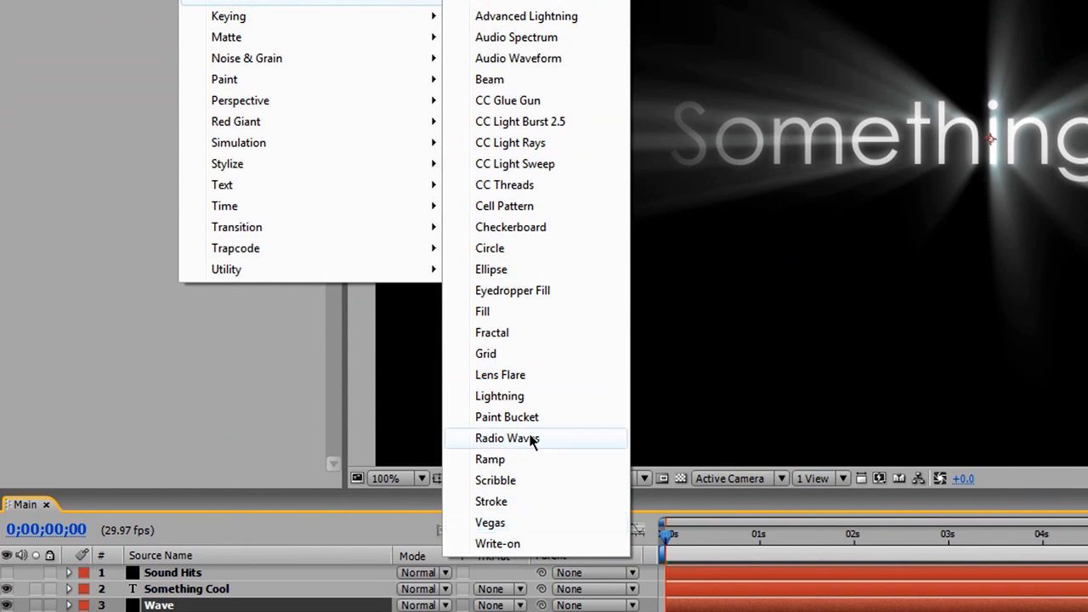
# Apply Radio Waves to the Wave solid and set its Wave Motion Frequency to 0.50.
pyautogui.click(506, 439)
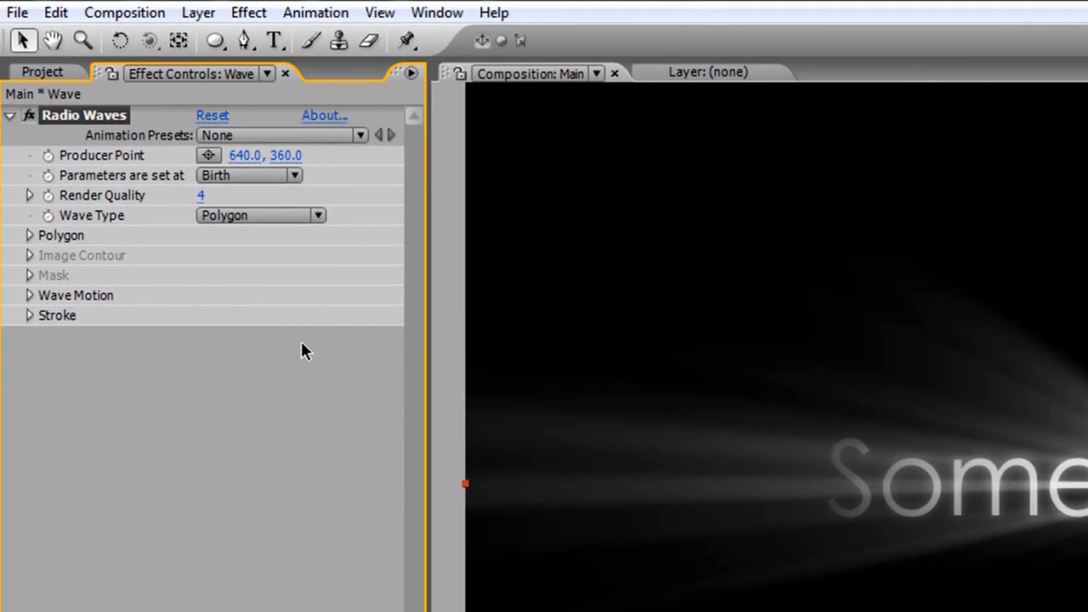
pyautogui.moveTo(204, 218)
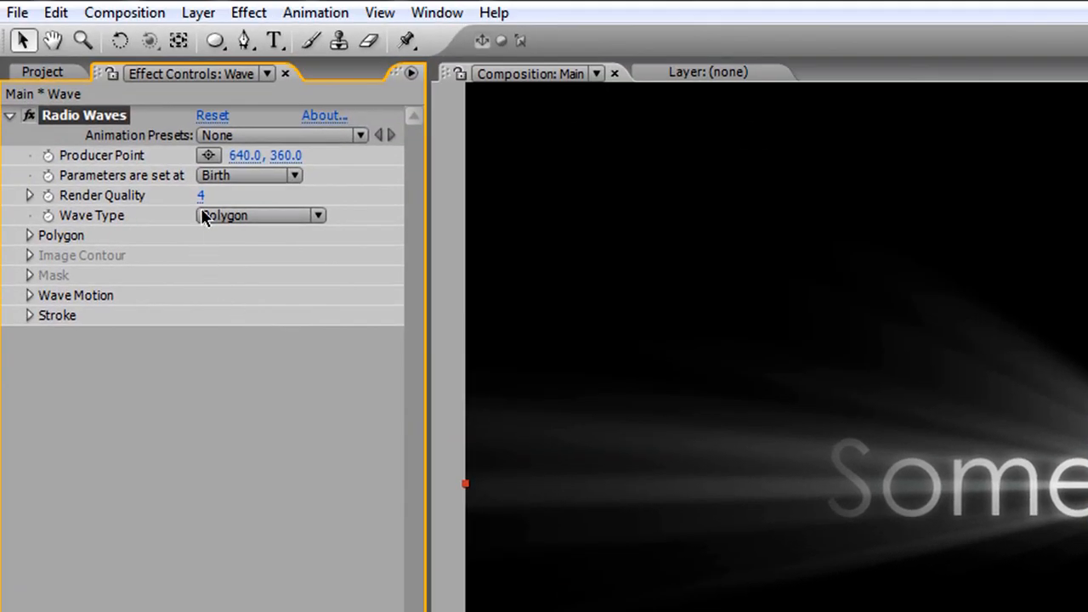
pyautogui.click(30, 296)
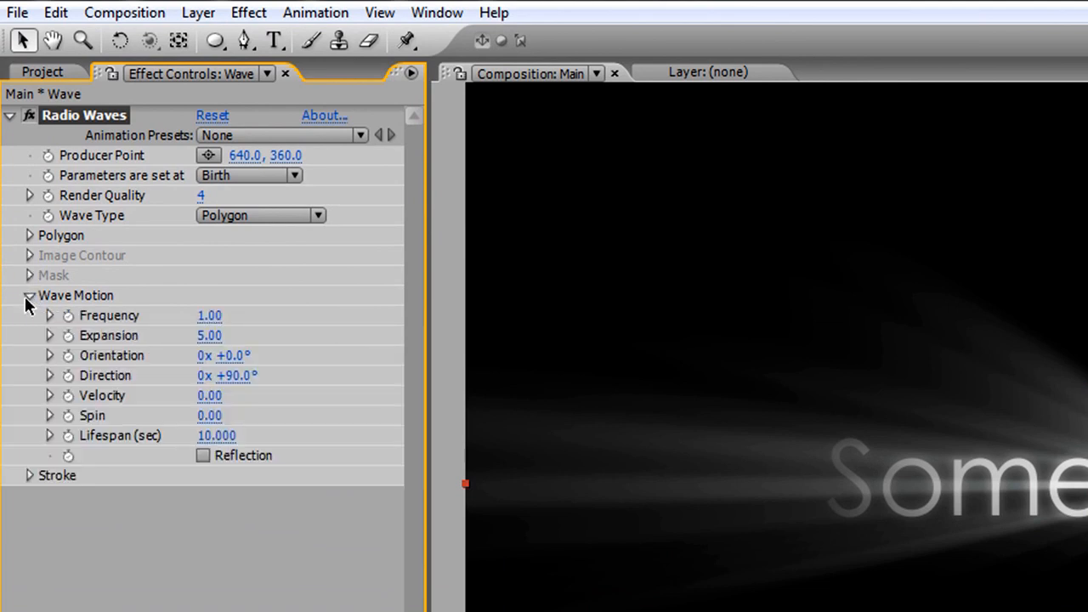
pyautogui.click(29, 476)
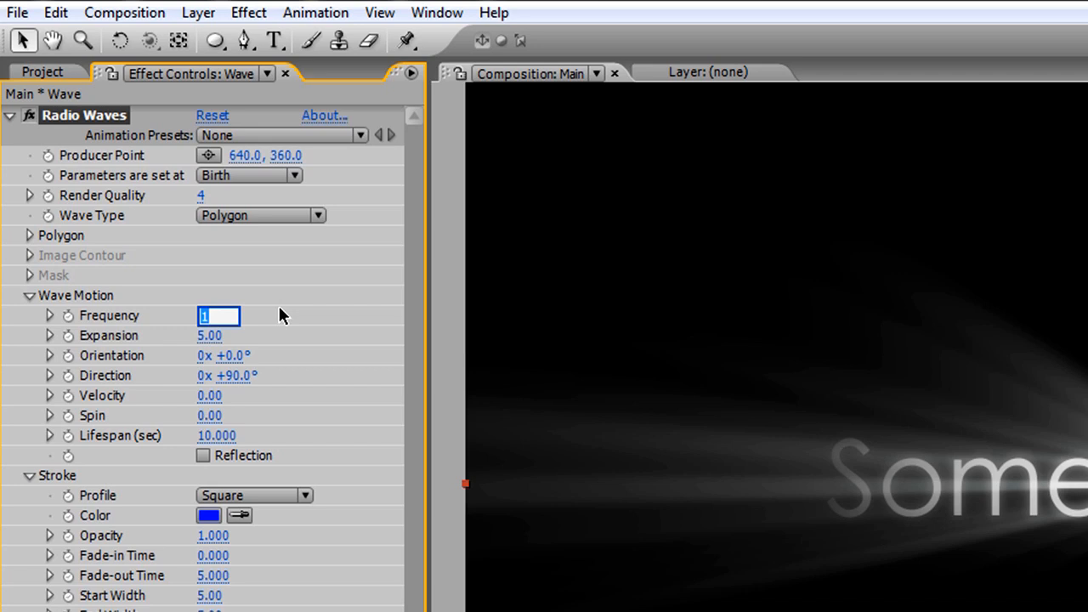
pyautogui.write('0.50')
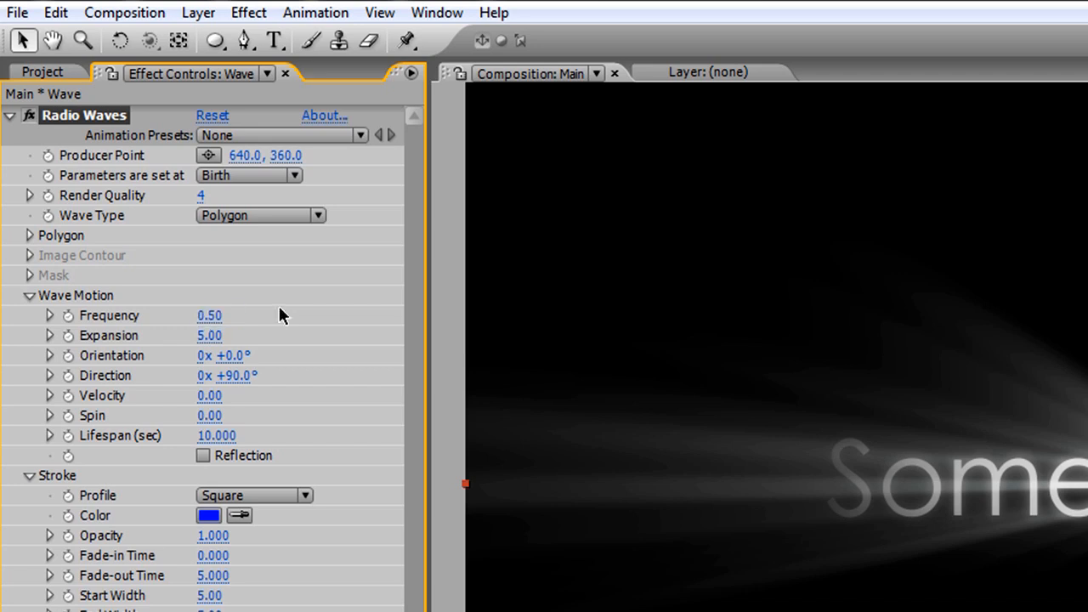
pyautogui.moveTo(212, 343)
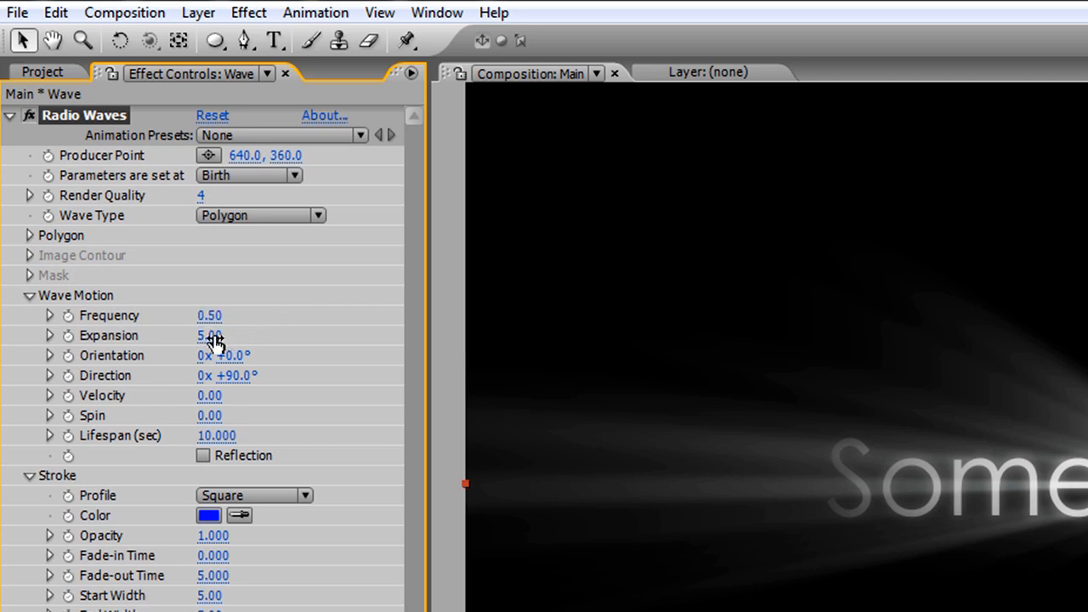
pyautogui.click(211, 335)
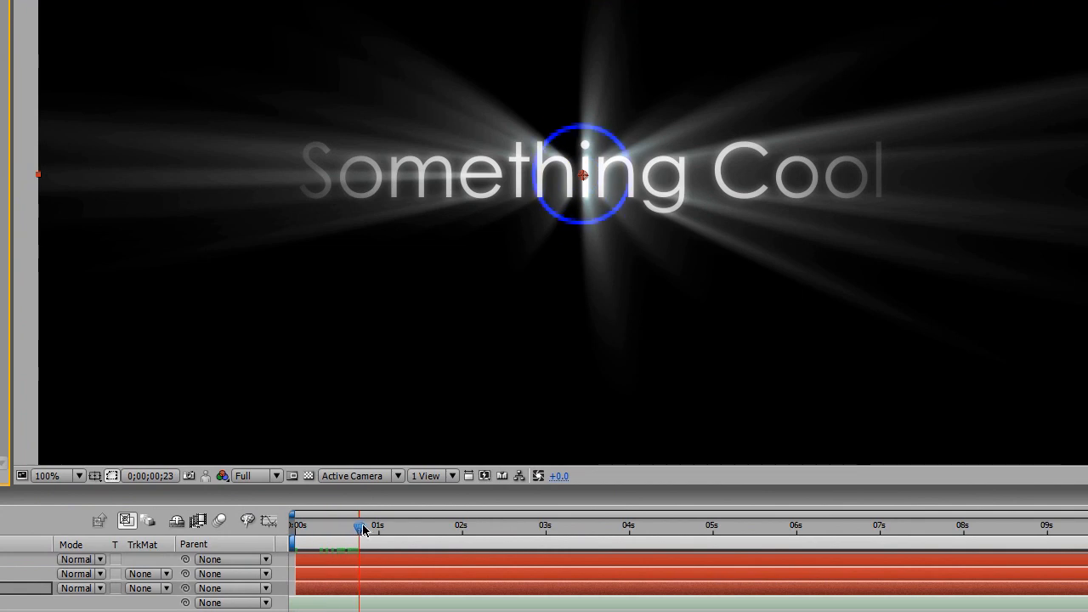
# Scrub the timeline to preview the blue Radio Waves rings expanding around the text.
pyautogui.moveTo(359, 527); pyautogui.dragTo(382, 527)
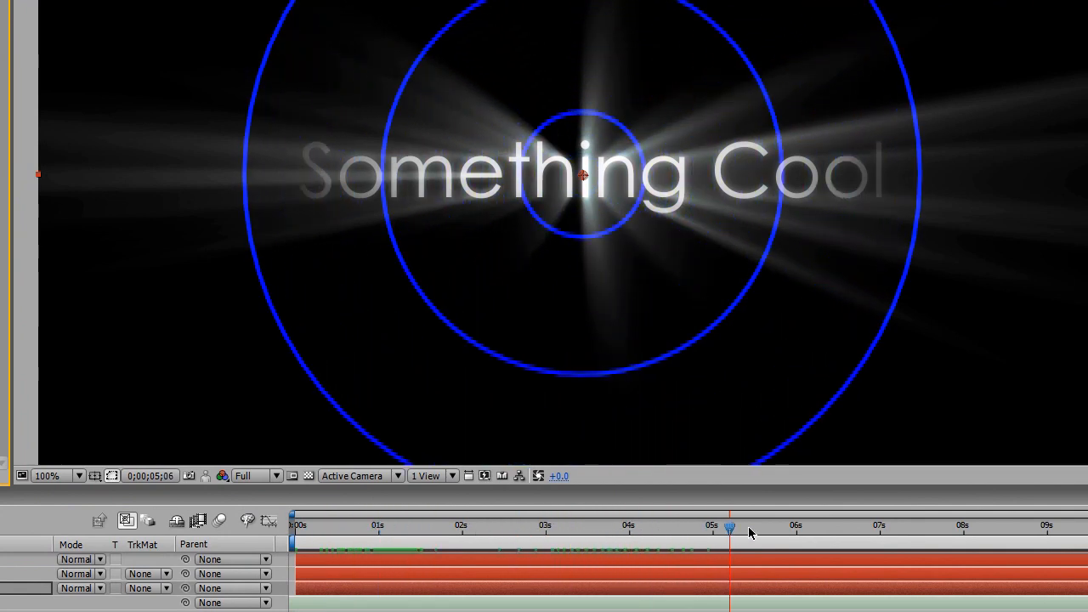
pyautogui.click(426, 525)
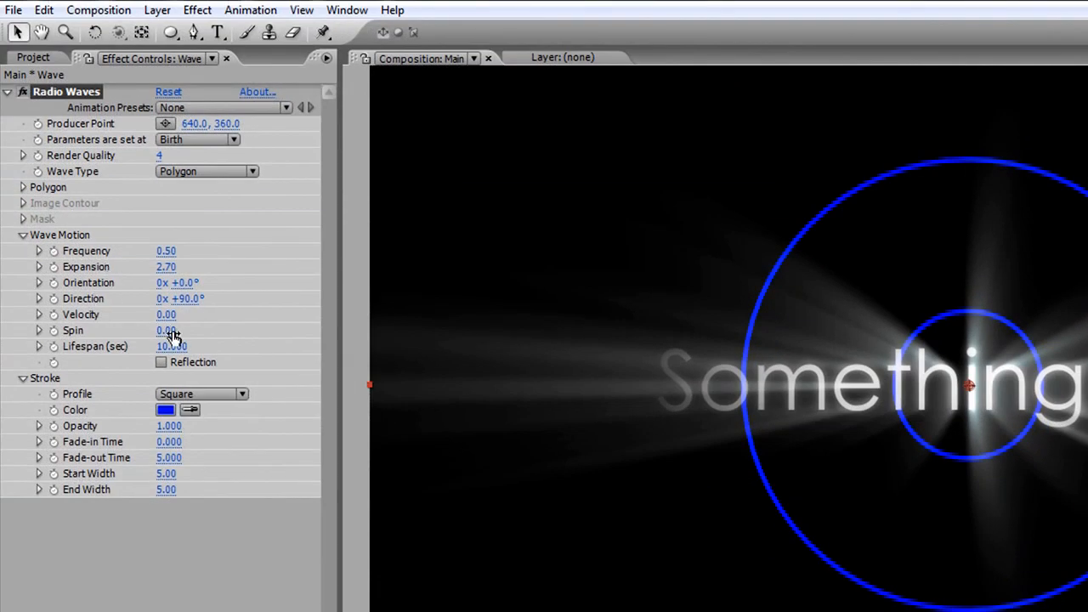
# Set Radio Waves Velocity to 28.00 and fold away the Wave Motion settings.
pyautogui.click(166, 313)
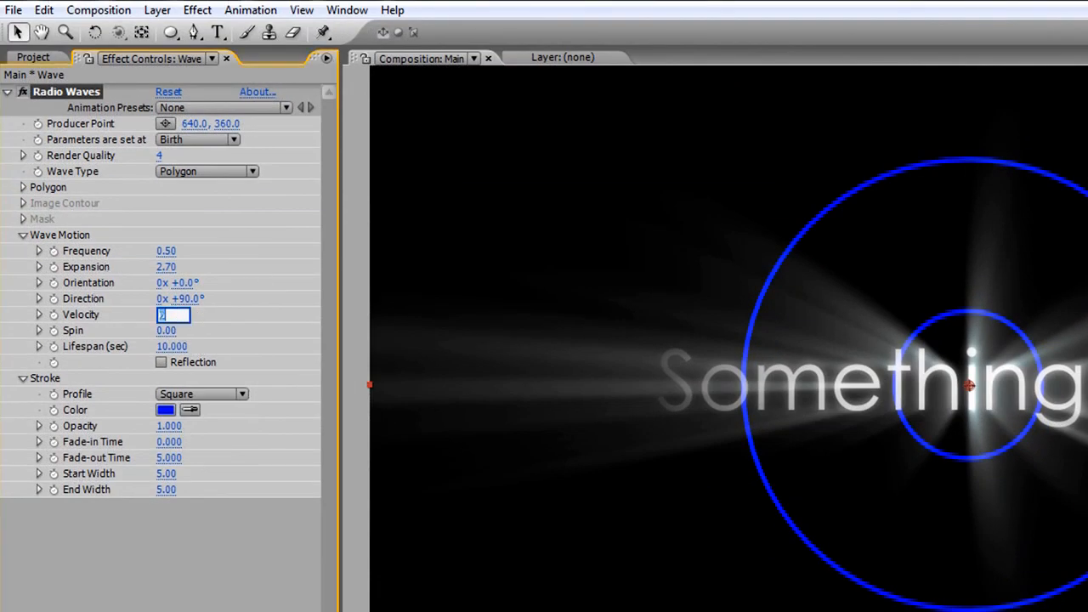
pyautogui.write('28.00')
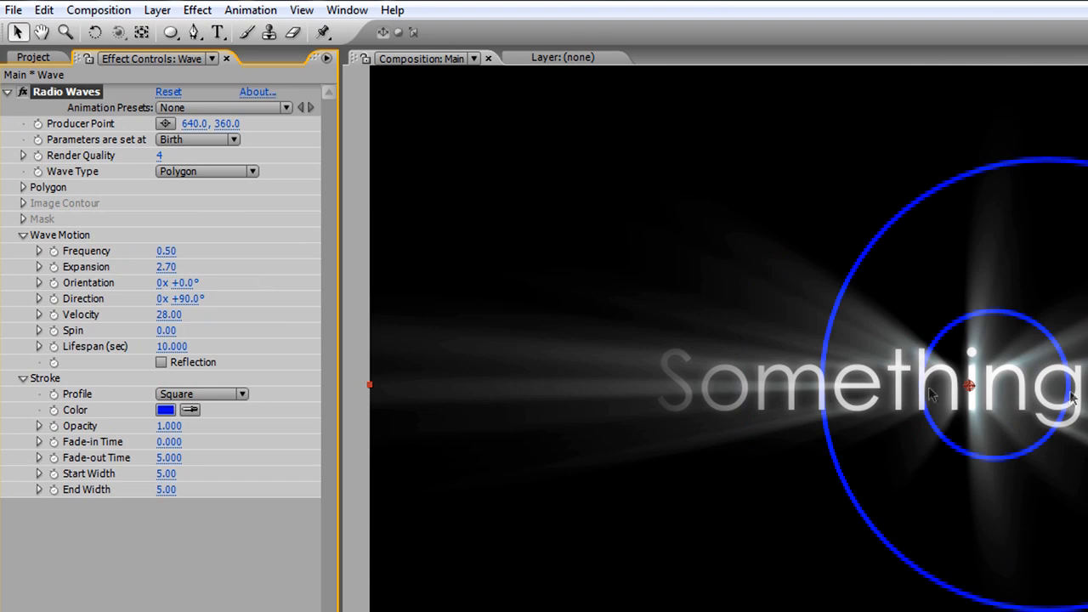
pyautogui.moveTo(259, 376)
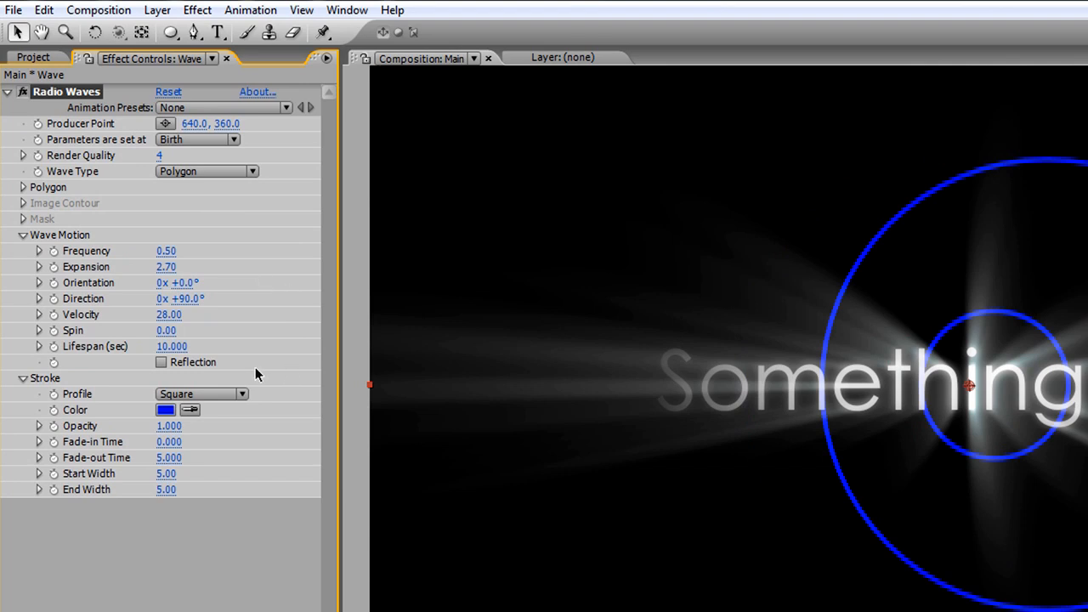
pyautogui.moveTo(81, 364)
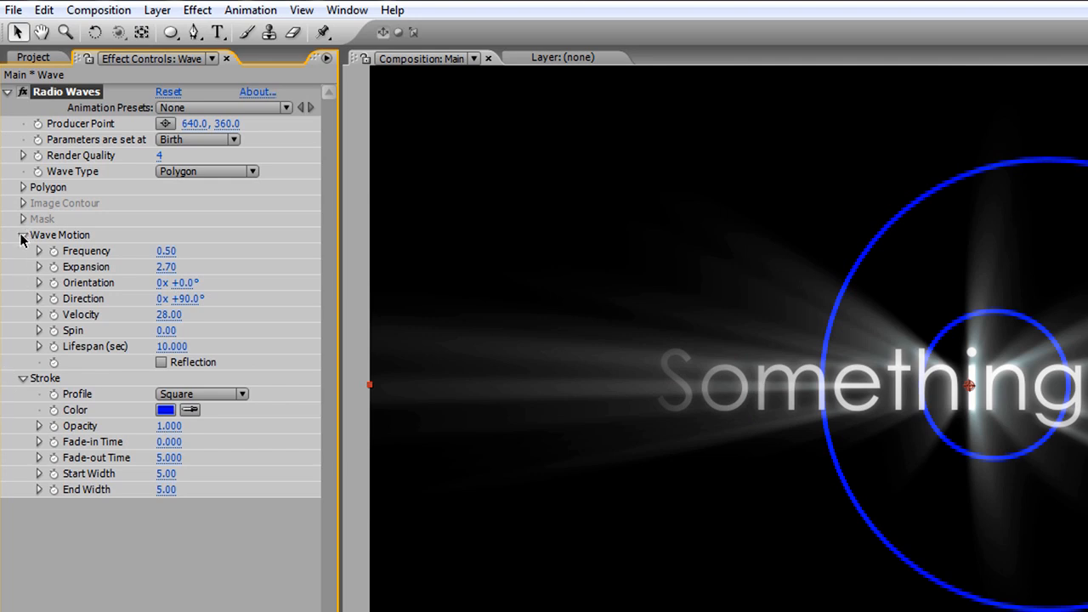
pyautogui.click(22, 235)
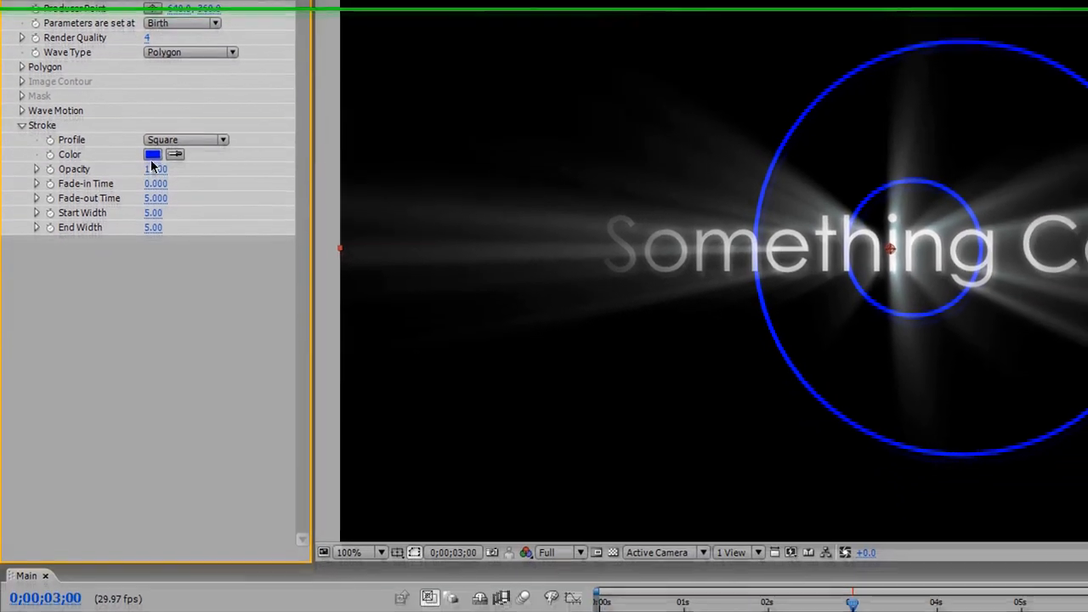
# Make the Radio Waves stroke white with fade-out 0, start width 10 and end width 1.1.
pyautogui.click(153, 153)
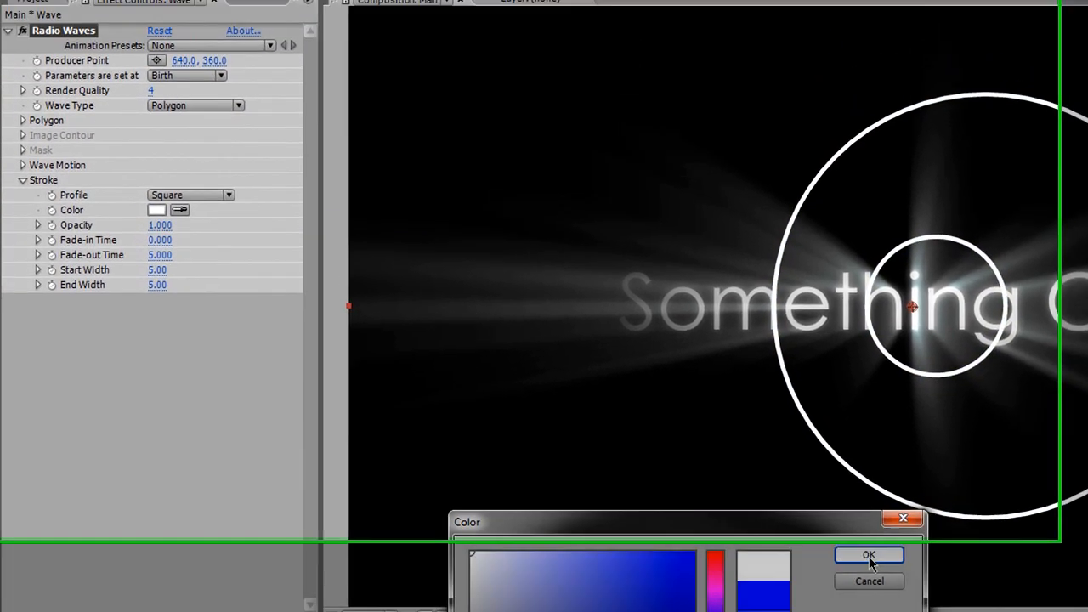
pyautogui.click(868, 555)
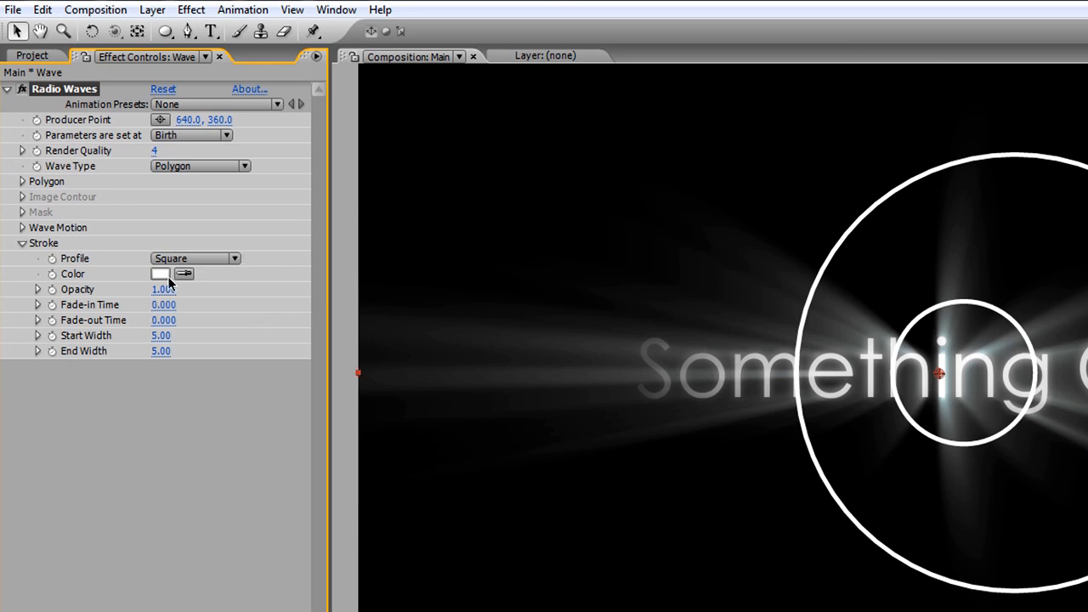
pyautogui.click(160, 335)
pyautogui.write('10')
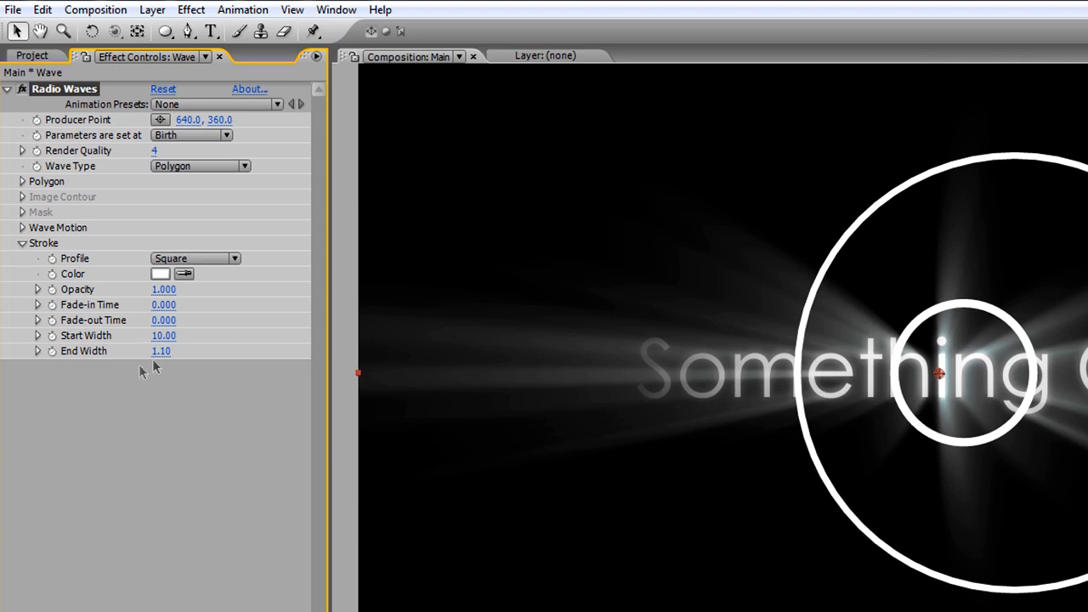
pyautogui.click(160, 351)
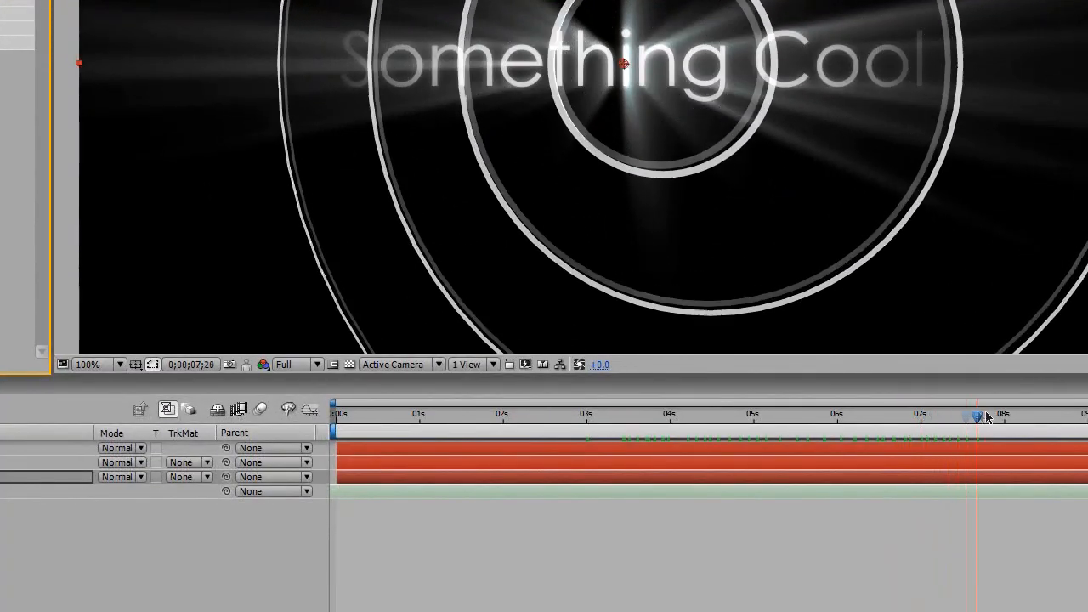
# Preview the white rings, then add a black solid named Sound Hits to the Main comp.
pyautogui.moveTo(978, 417); pyautogui.dragTo(663, 417)
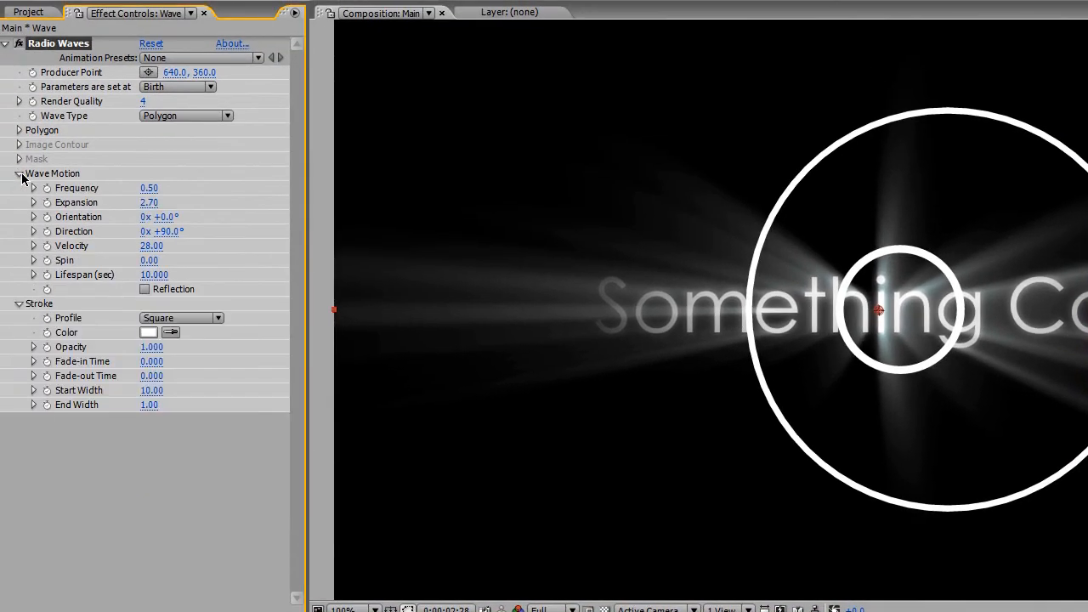
pyautogui.moveTo(159, 195)
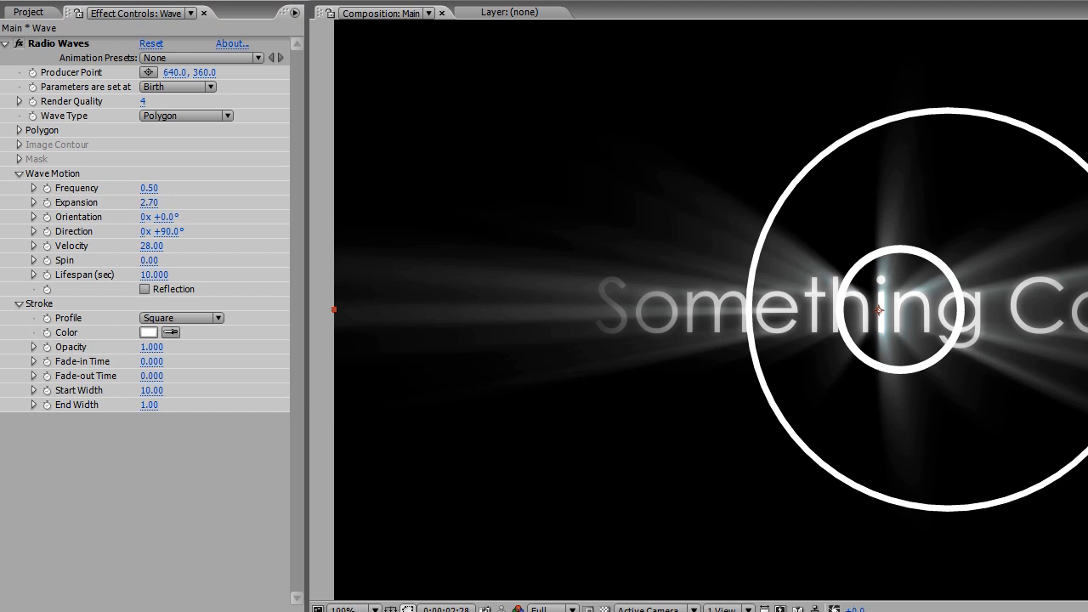
pyautogui.click(149, 187)
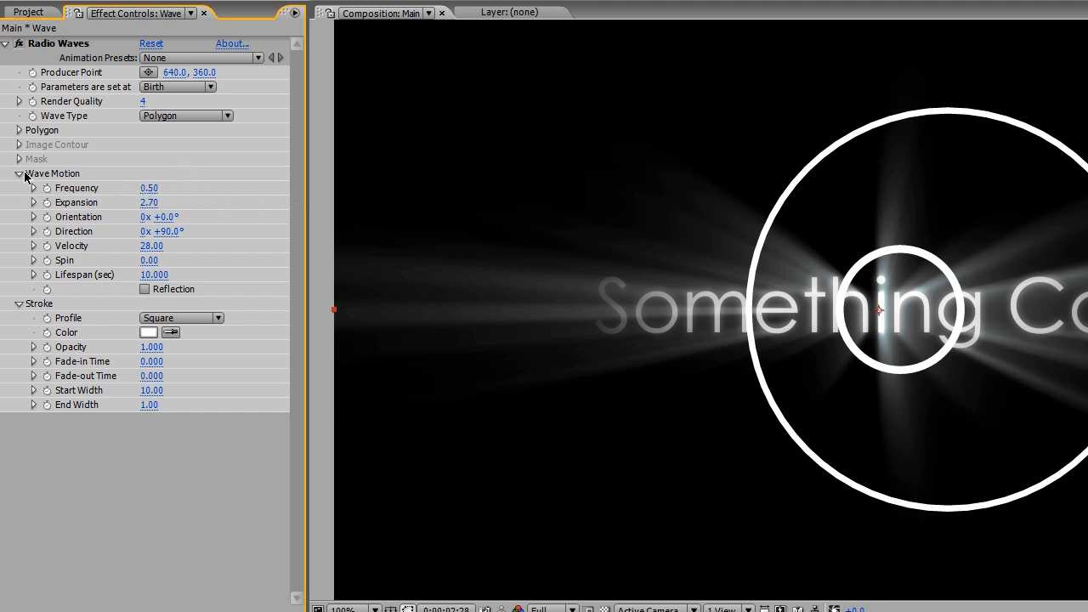
pyautogui.click(17, 173)
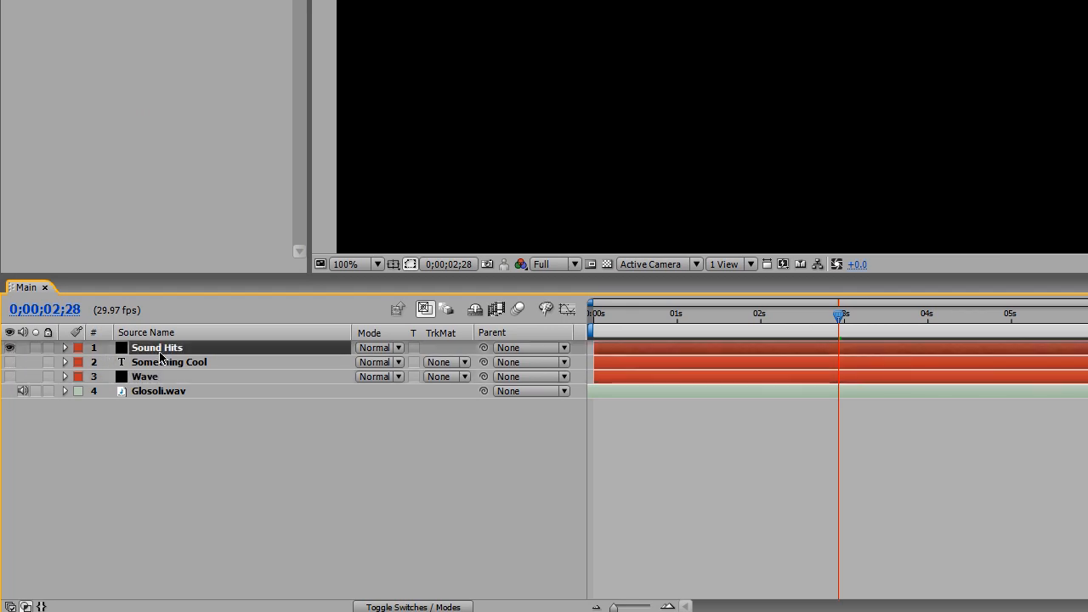
# Apply Trapcode Sound Keys to the Sound Hits layer.
pyautogui.click(180, 8)
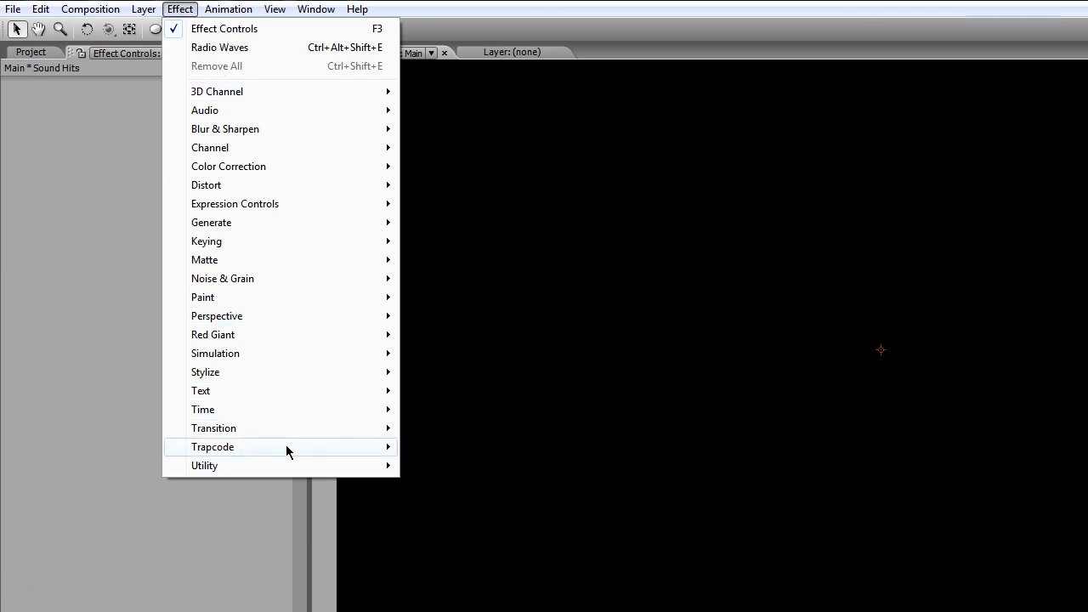
pyautogui.moveTo(213, 445)
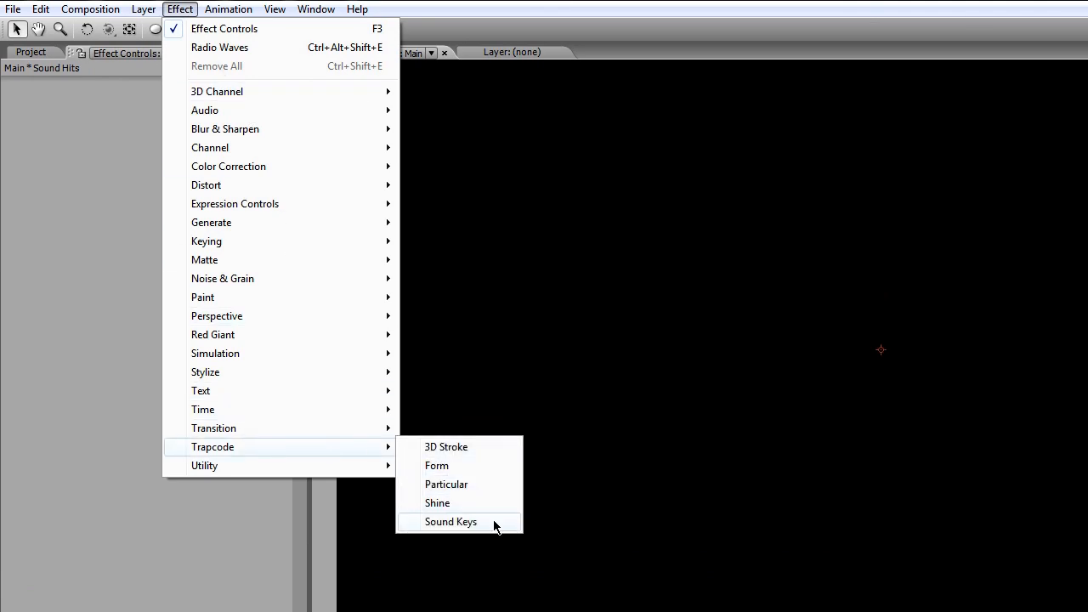
pyautogui.click(450, 520)
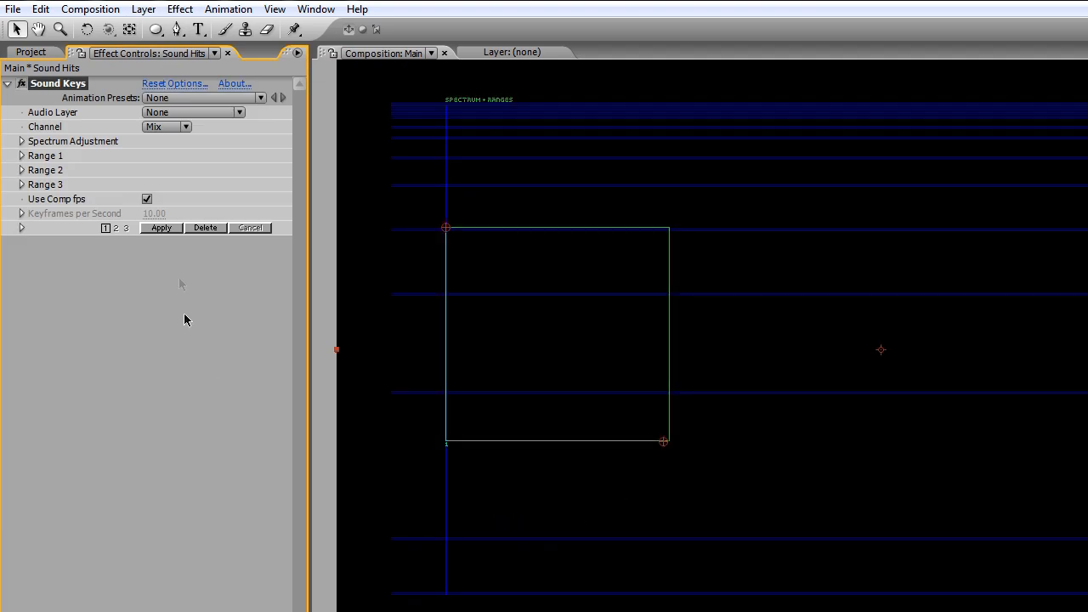
# Set Sound Keys' Audio Layer to 4. Glosoli.wav so its spectrum bars appear.
pyautogui.click(202, 97)
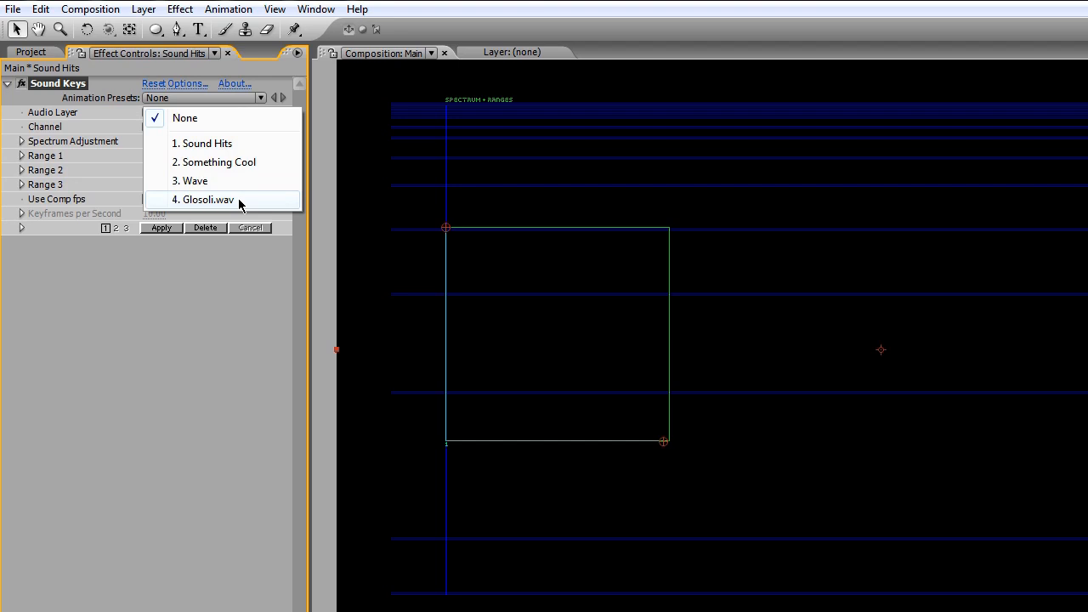
pyautogui.moveTo(241, 211)
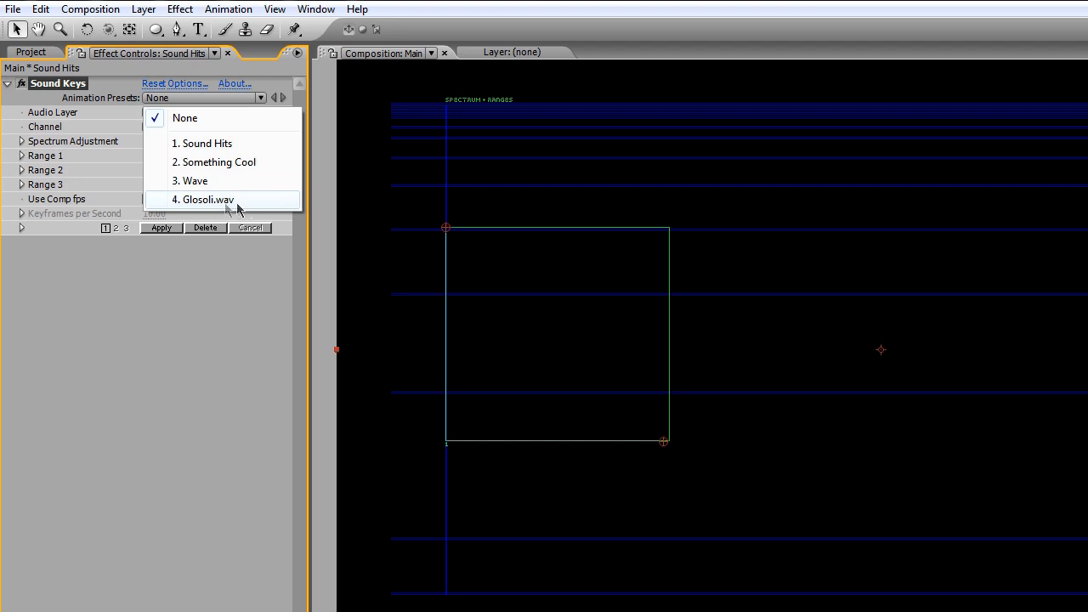
pyautogui.click(204, 201)
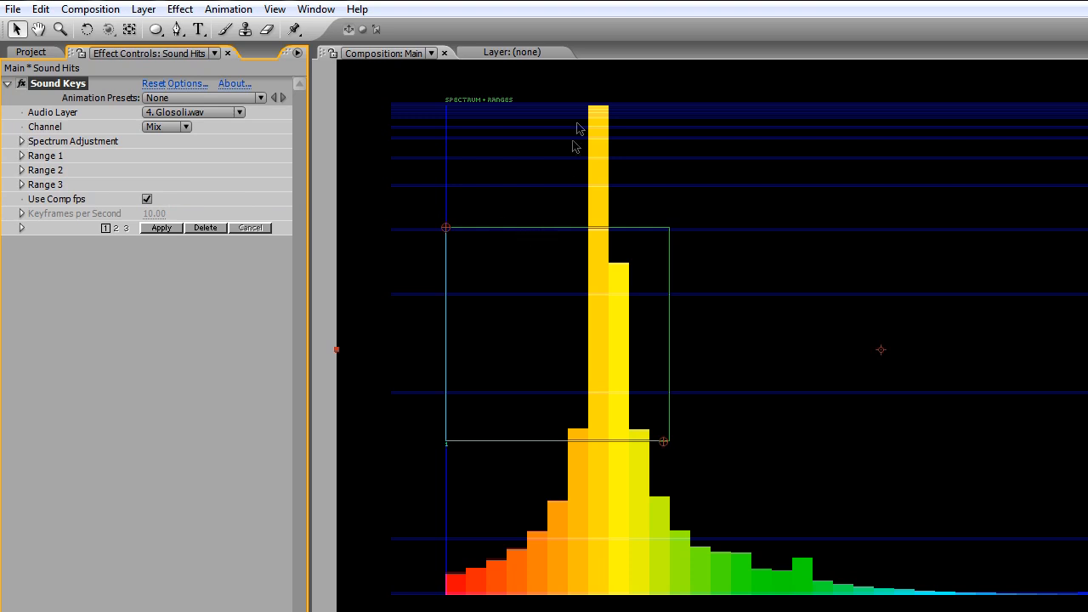
pyautogui.moveTo(599, 185)
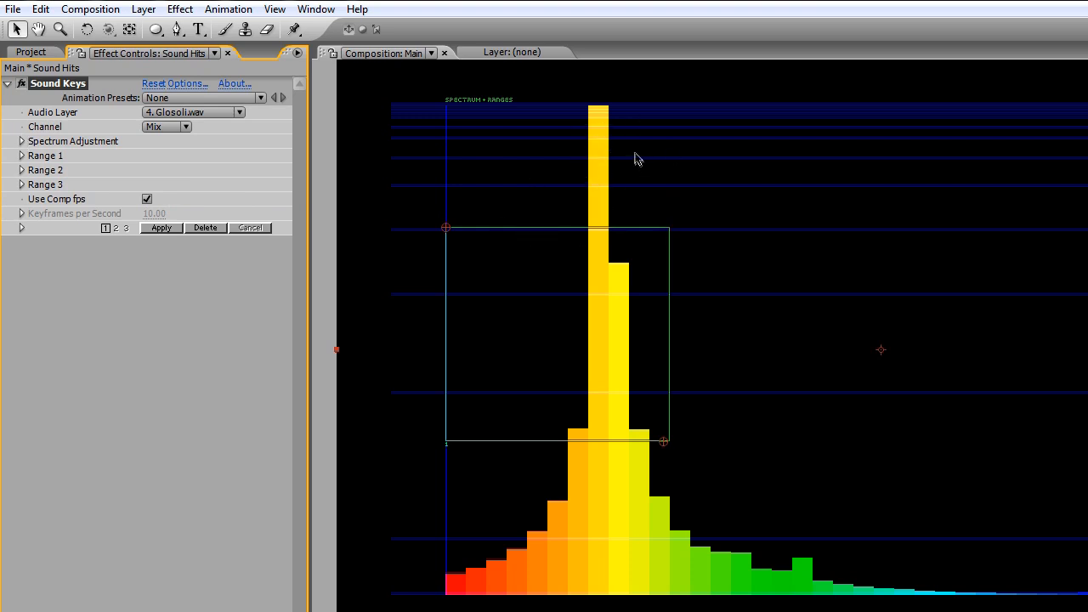
pyautogui.moveTo(603, 102)
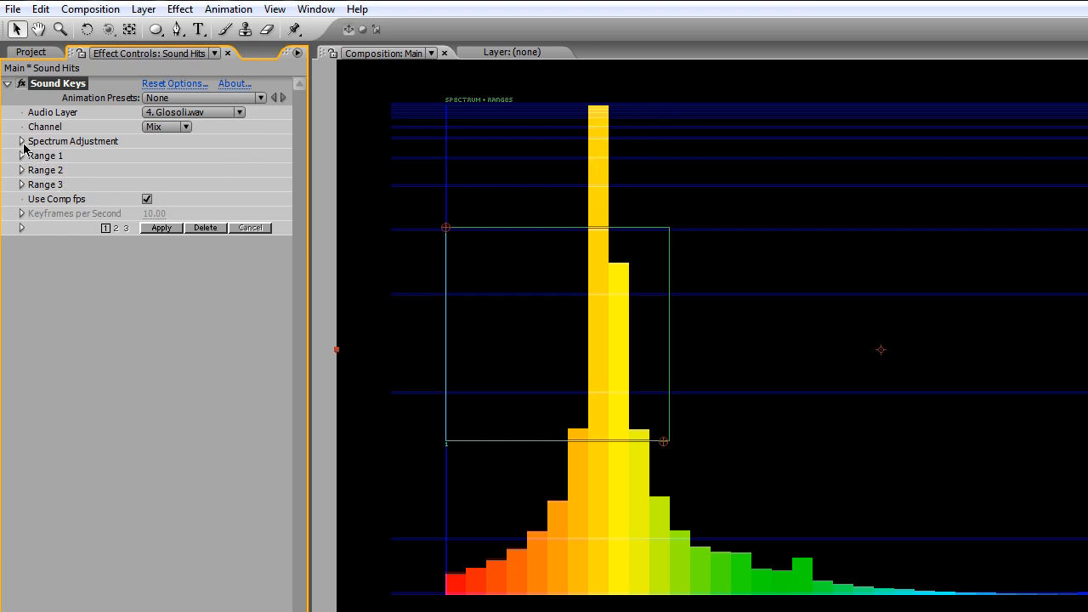
# Expand Sound Keys Spectrum Adjustment and begin entering a new Scale value starting with '0.'.
pyautogui.click(21, 141)
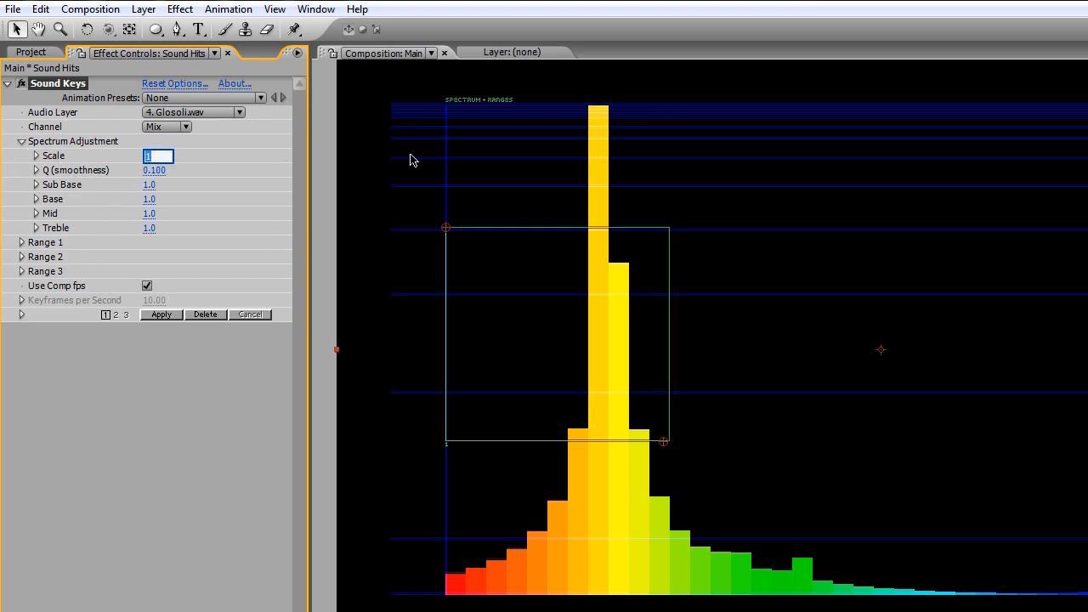
pyautogui.write('0.')
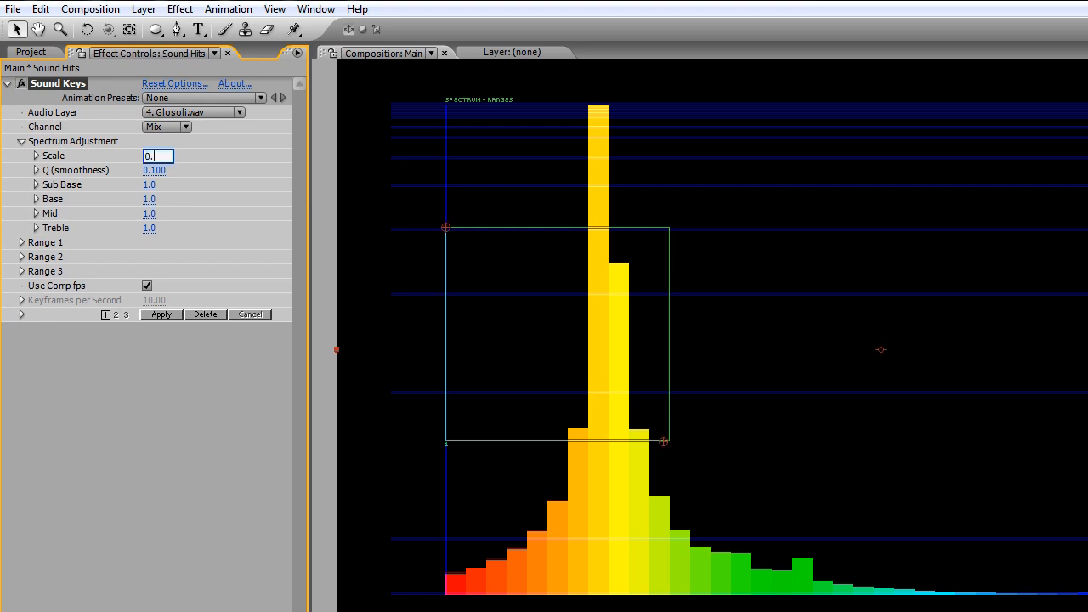